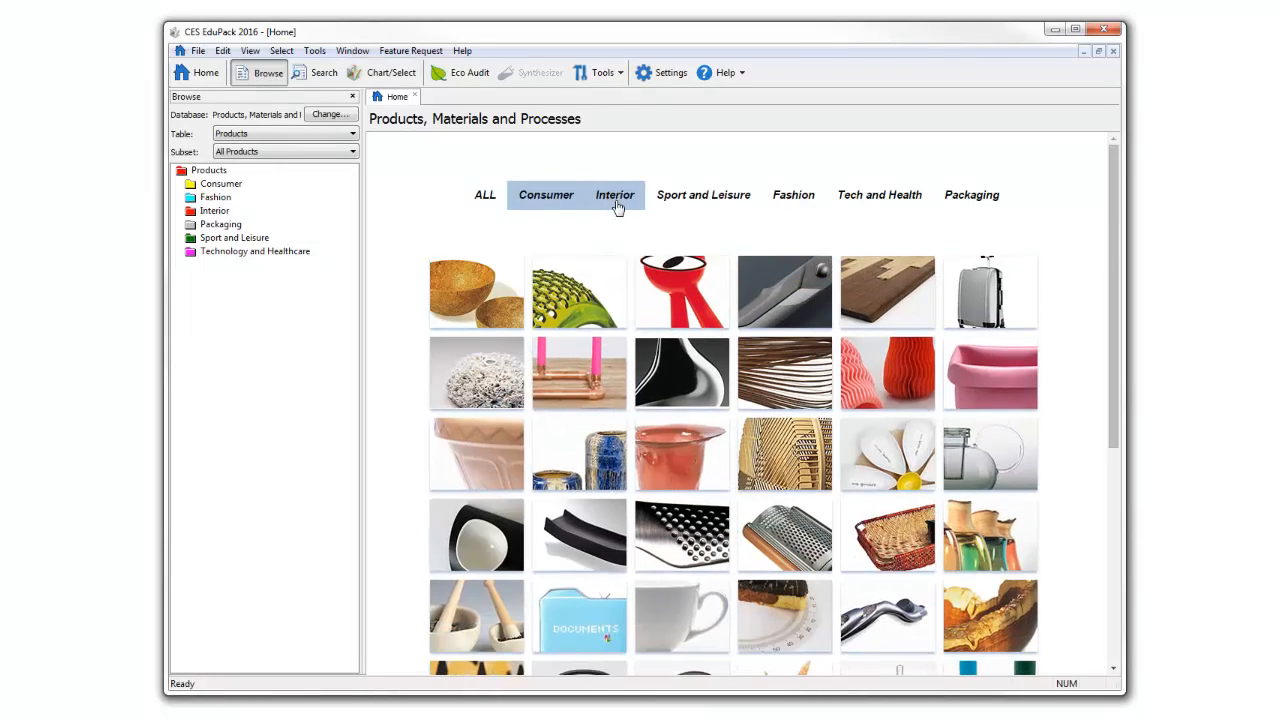
Filter the home product gallery to Sport and Leisure, then to Tech and Health
left_click(703, 194)
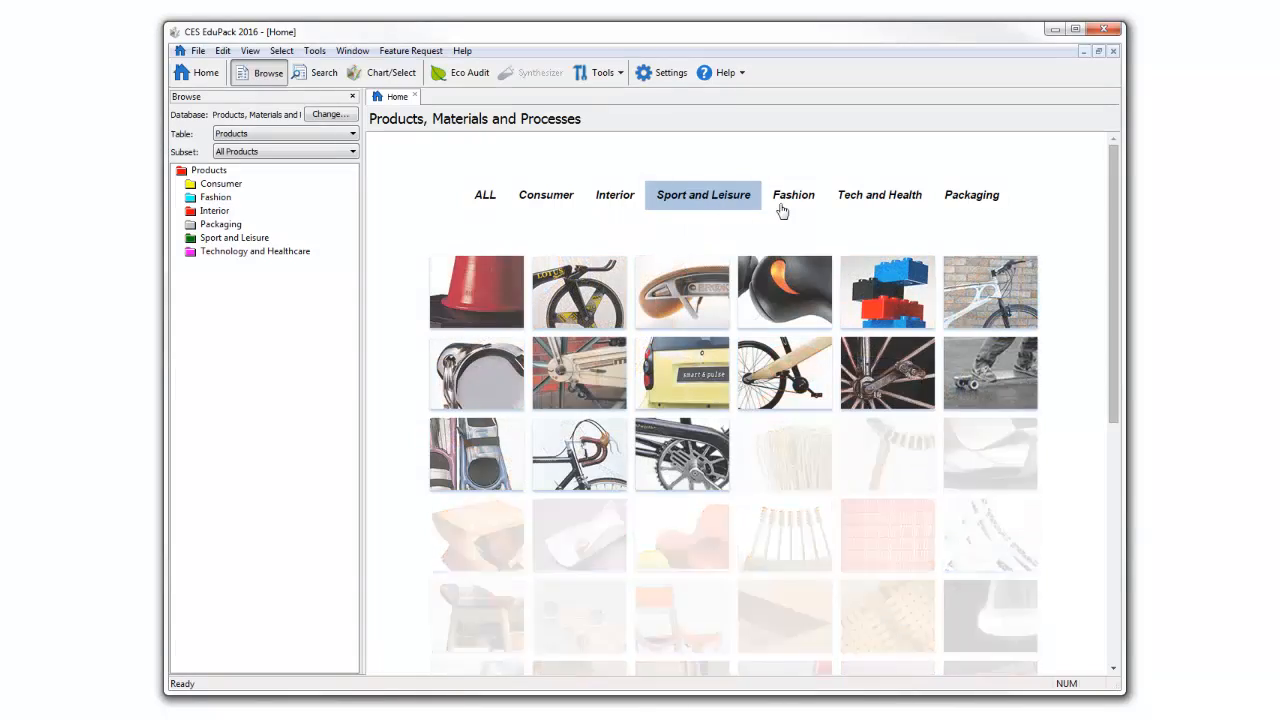
left_click(878, 194)
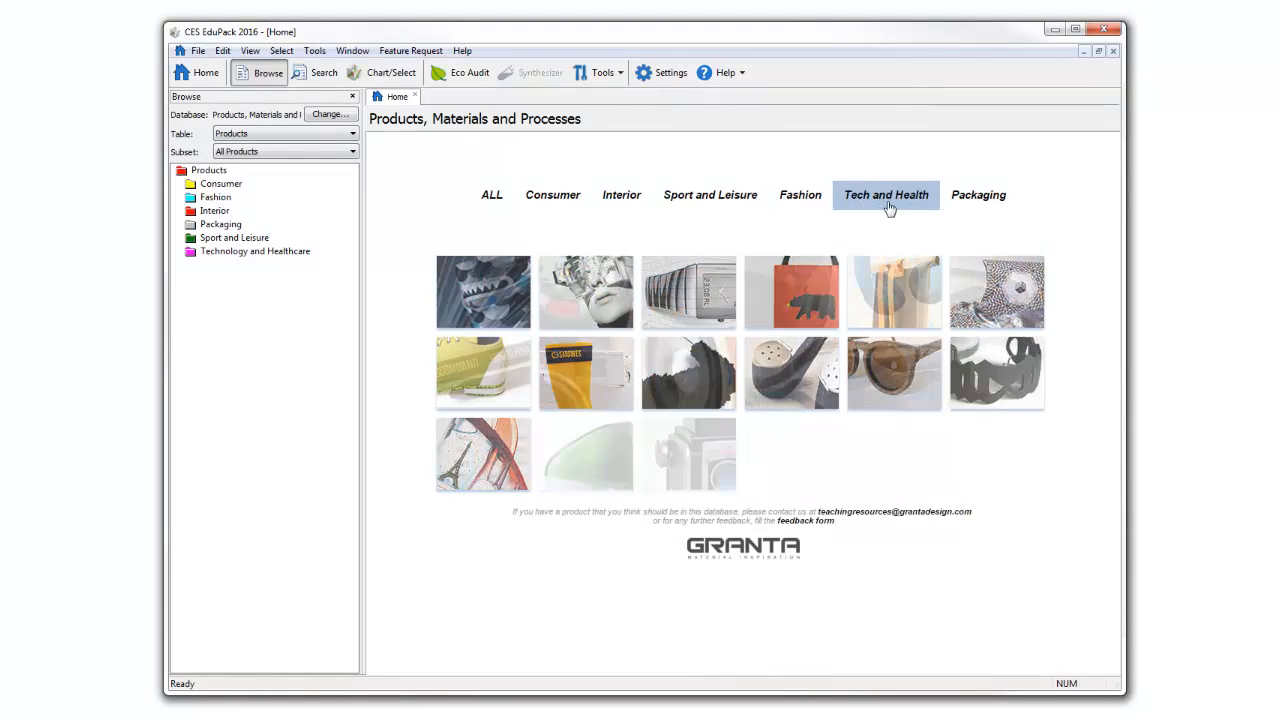
left_click(885, 195)
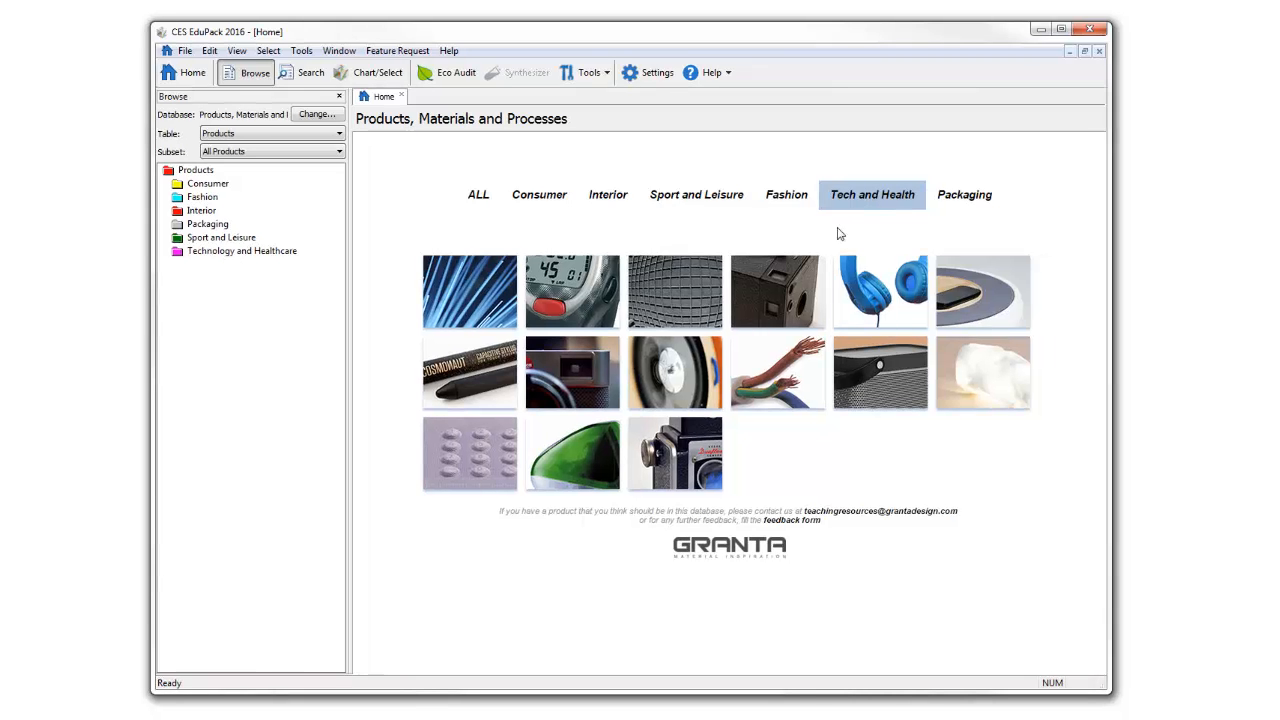
Open the iMac G3 record, scroll its datasheet toward Links, then return to Home
left_click(571, 454)
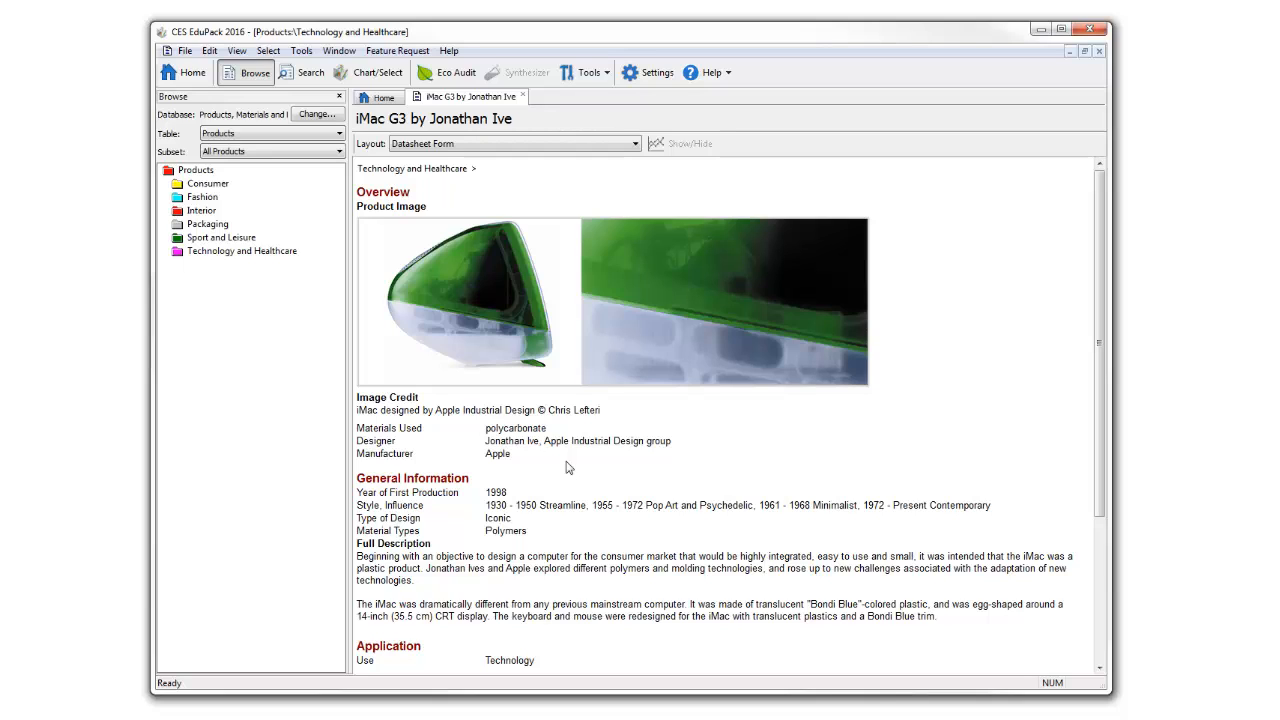
mouse_move(598, 458)
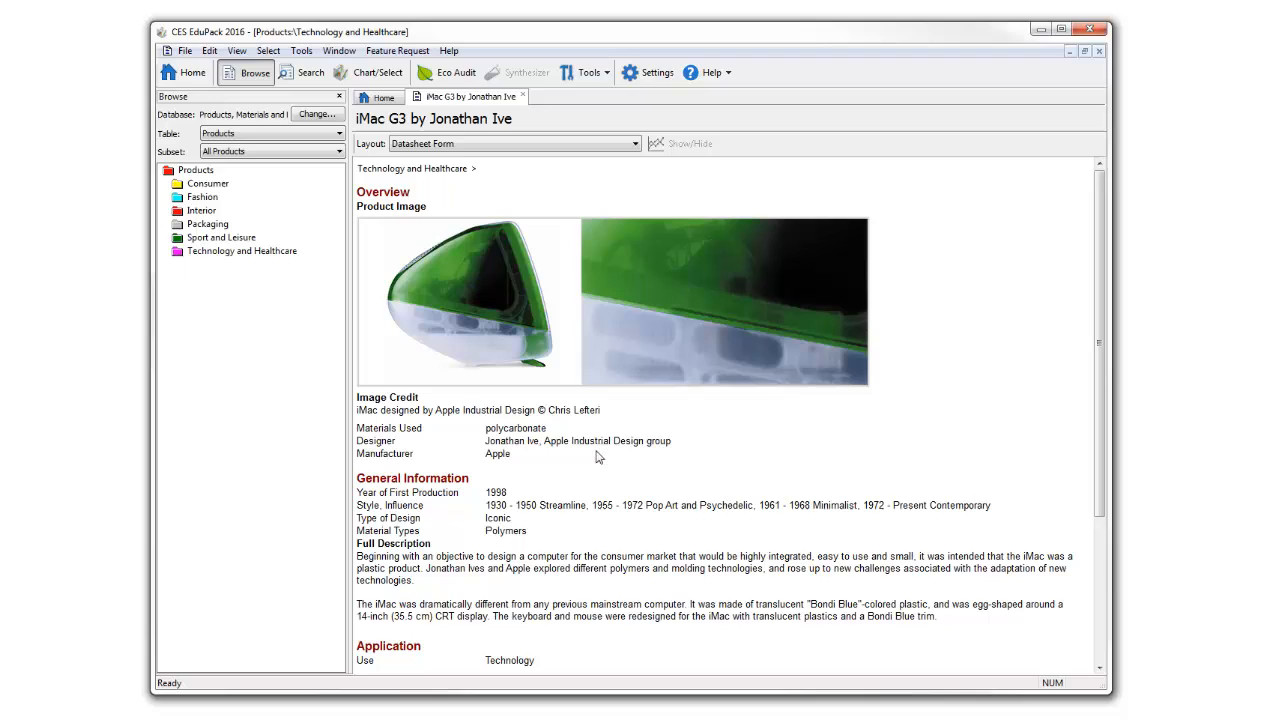
mouse_move(587, 479)
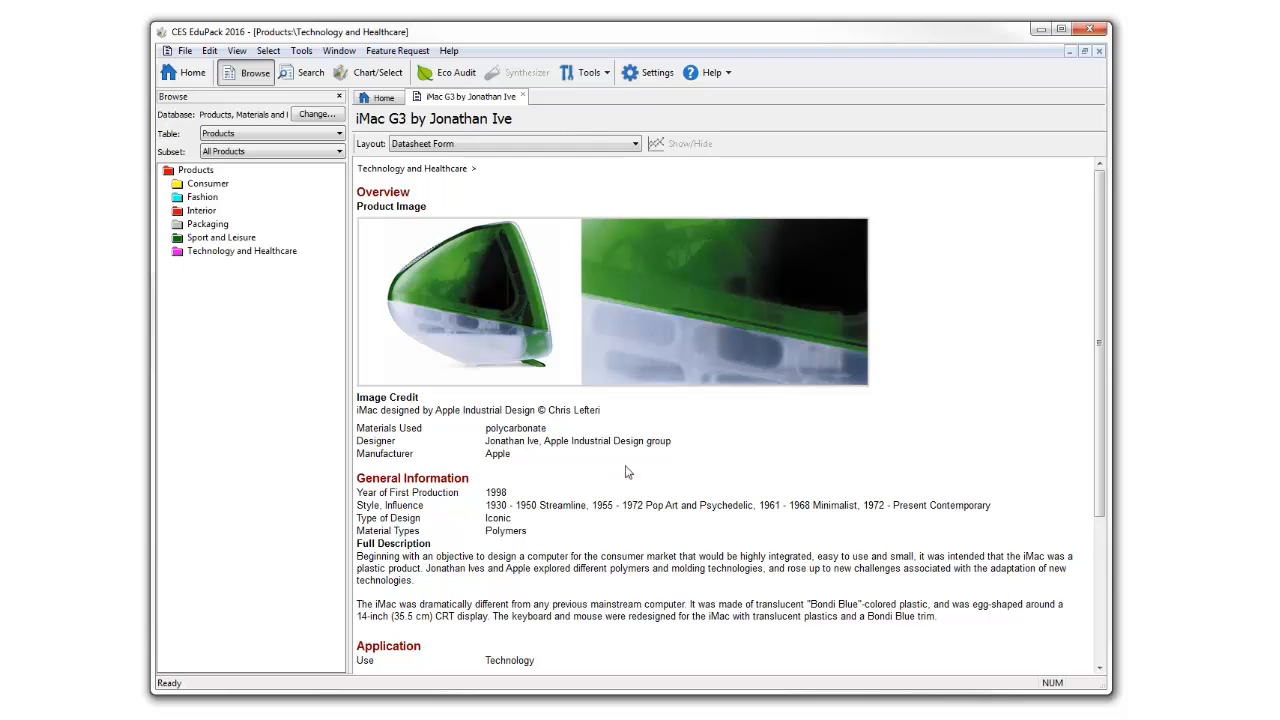
mouse_move(710, 371)
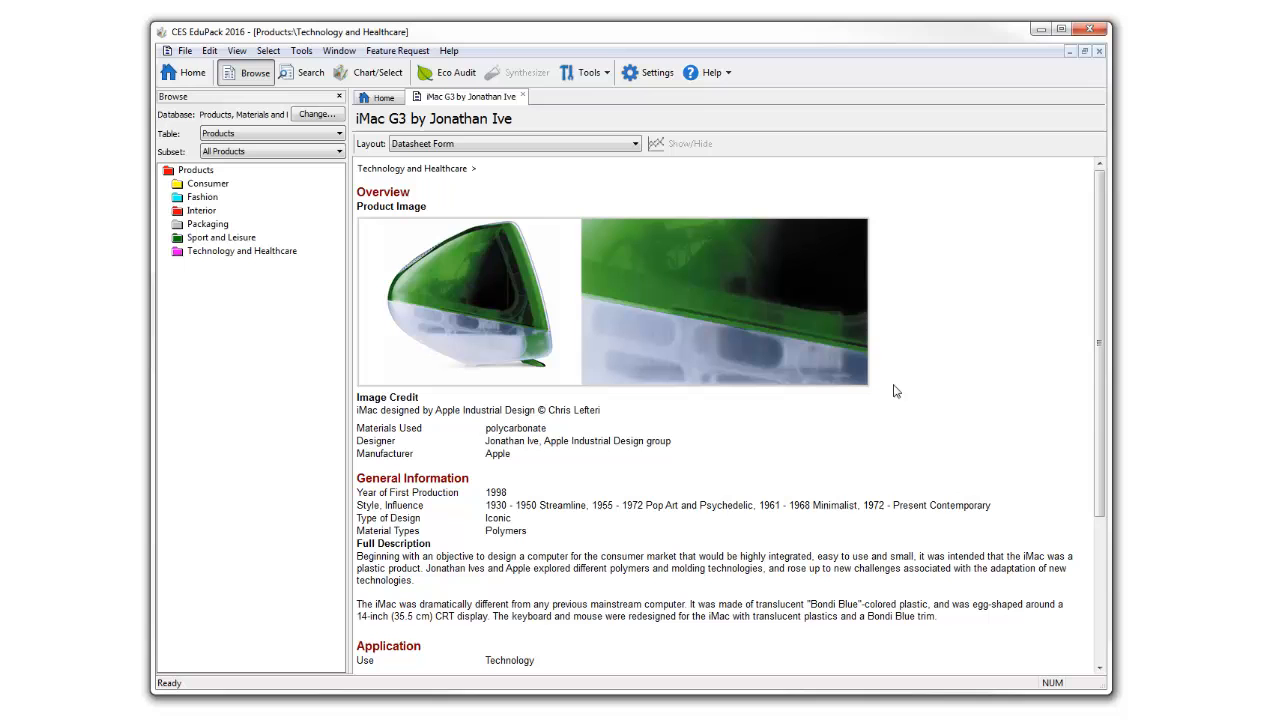
scroll("down", 3)
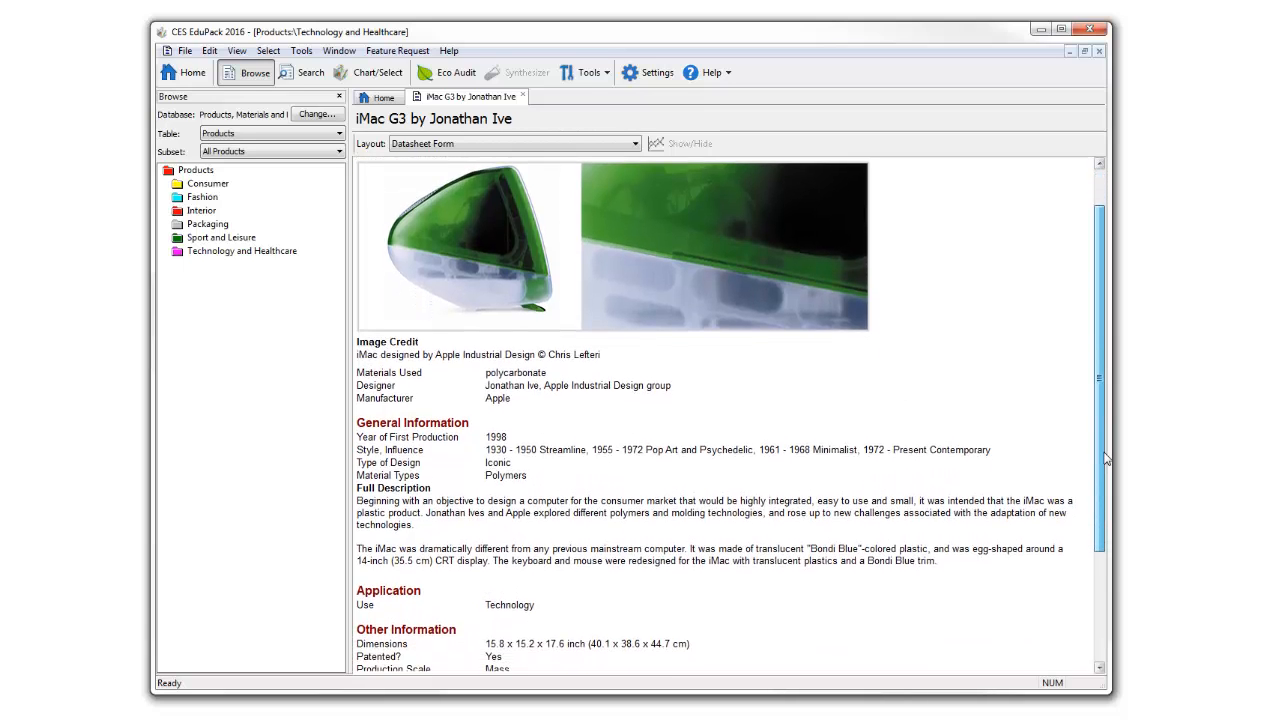
scroll("down", 3)
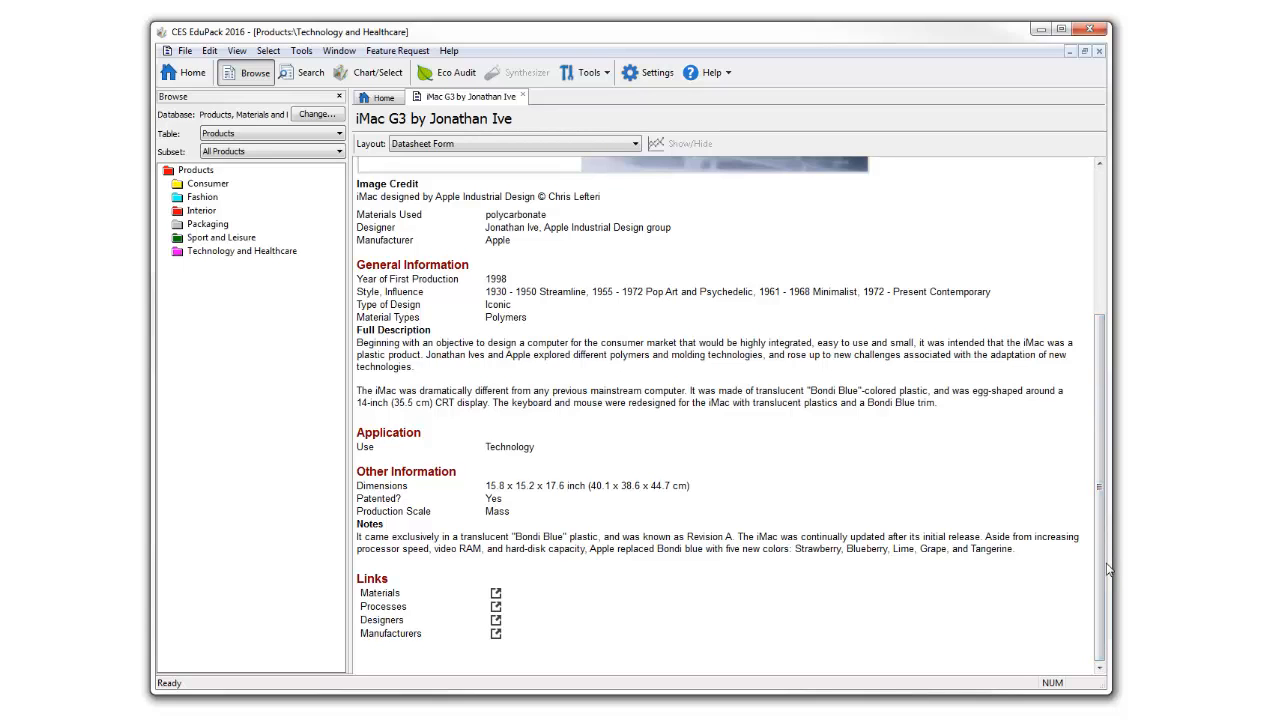
left_click(383, 96)
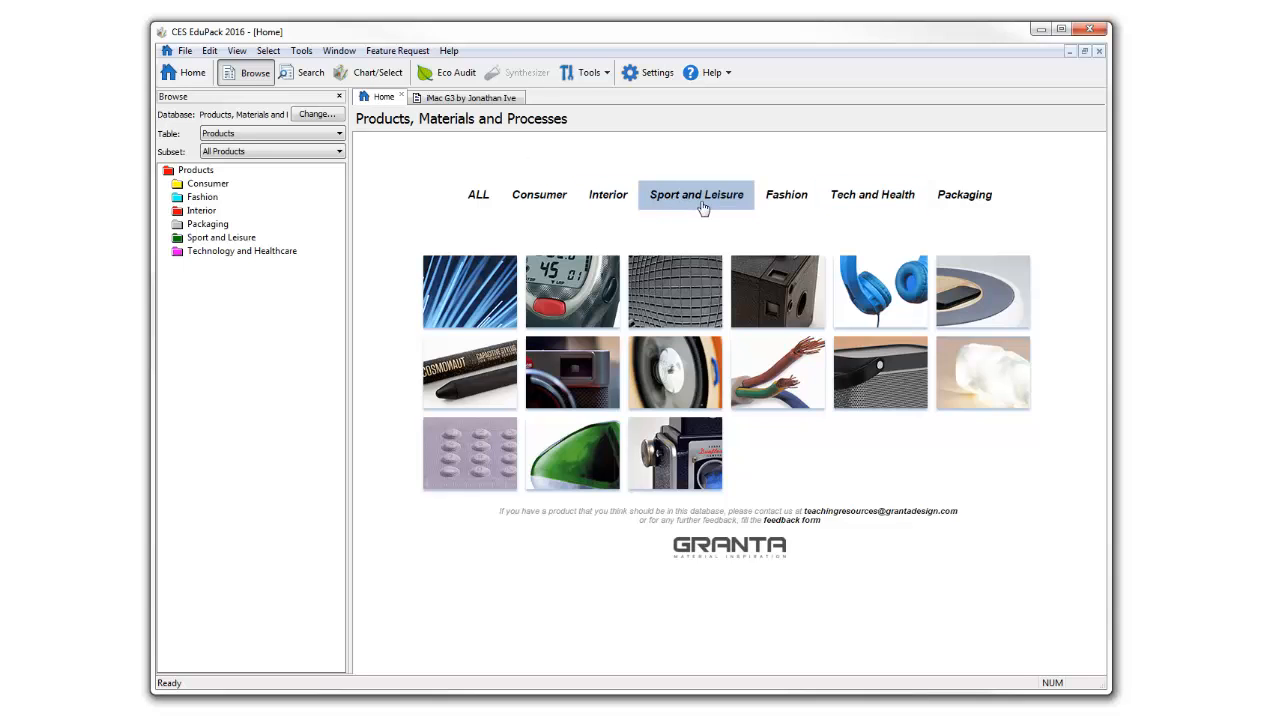
Open the Smart City-Coupé record from Sport and Leisure and its linked Polycarbonate (PC) material
left_click(696, 194)
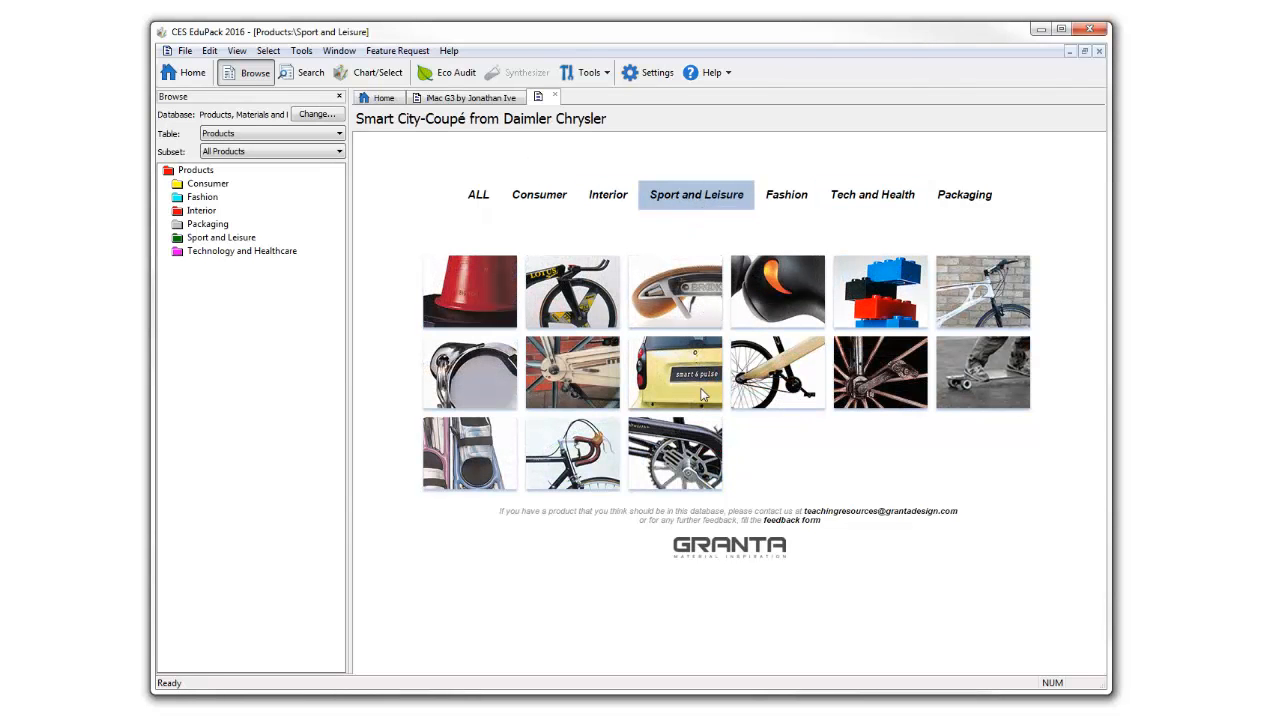
left_click(675, 373)
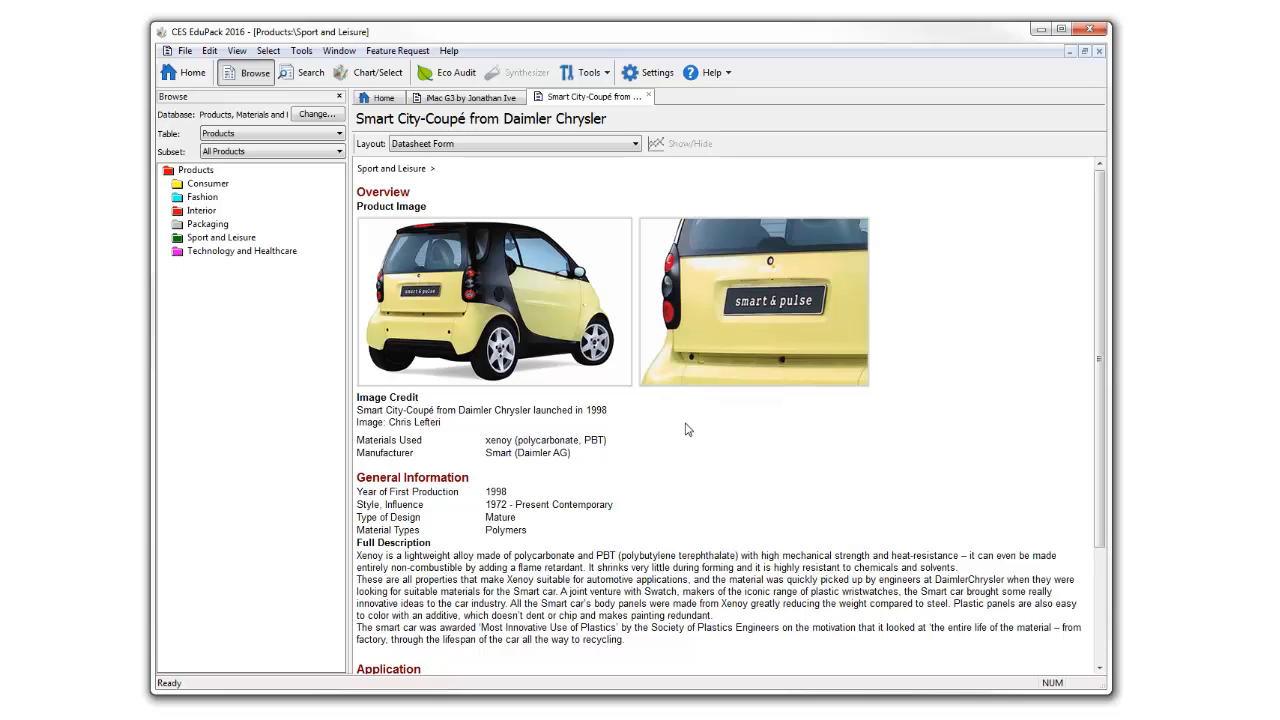
mouse_move(699, 422)
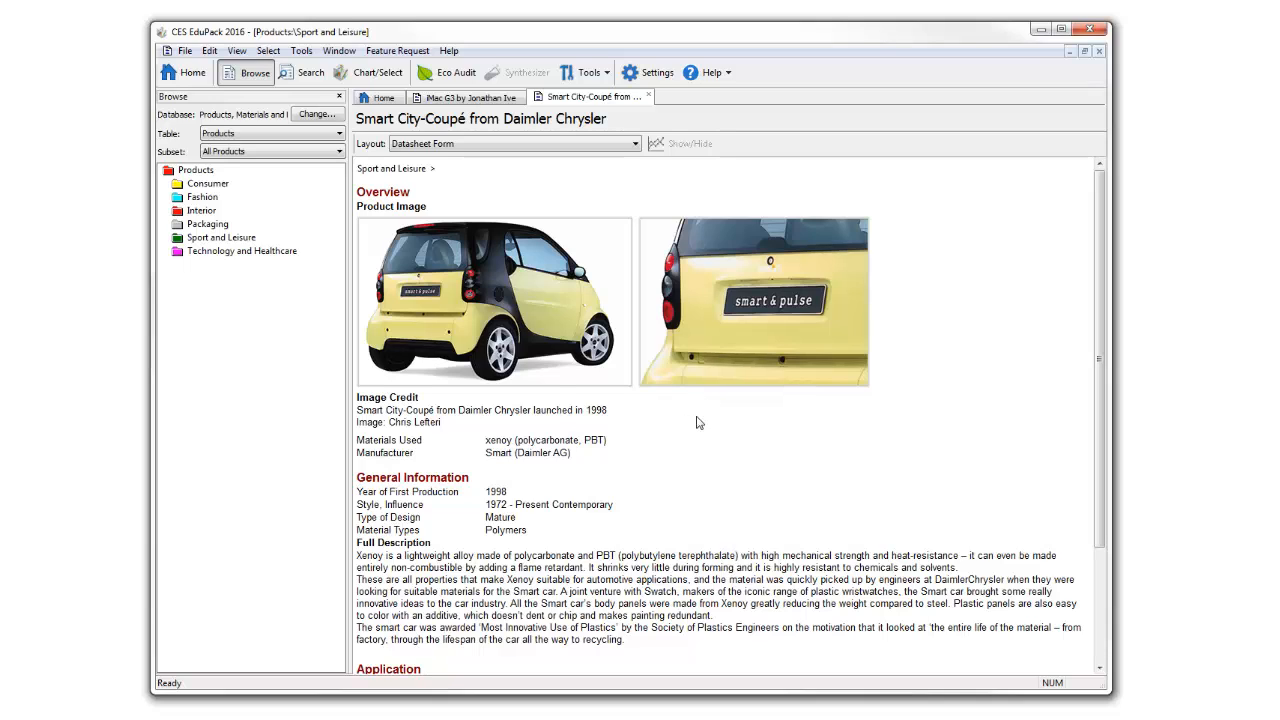
mouse_move(639, 434)
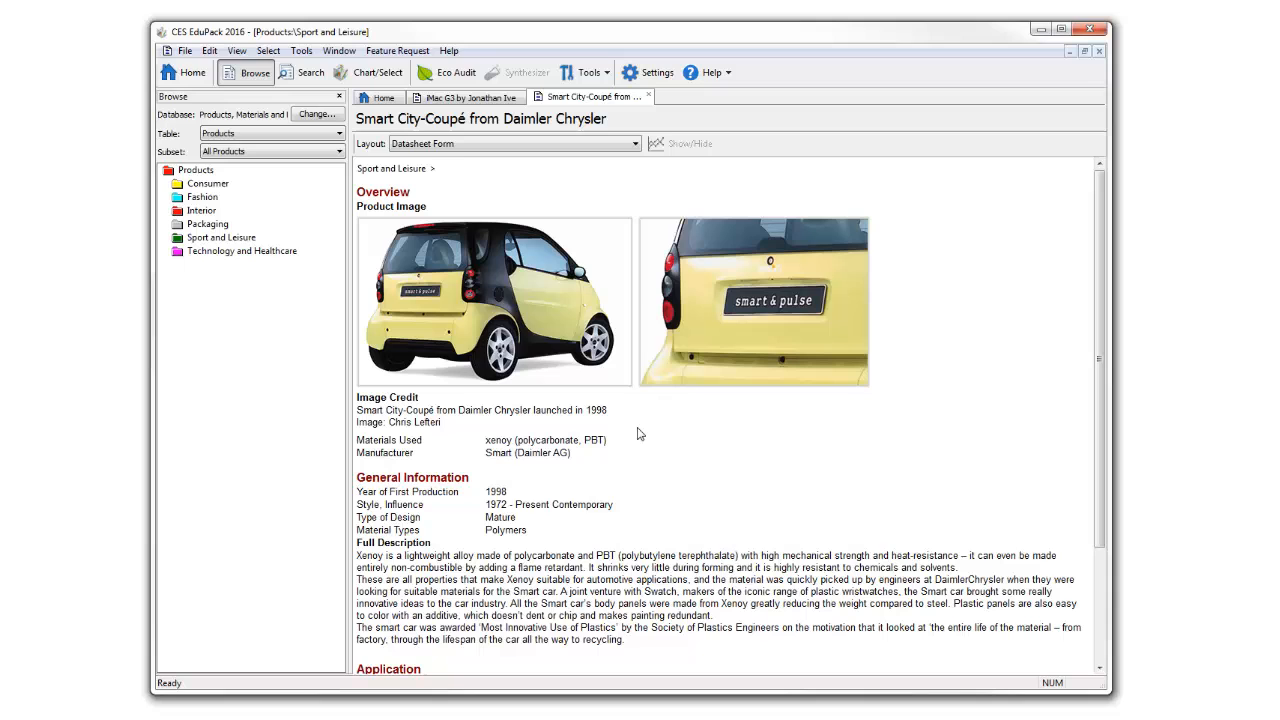
scroll("down", 3)
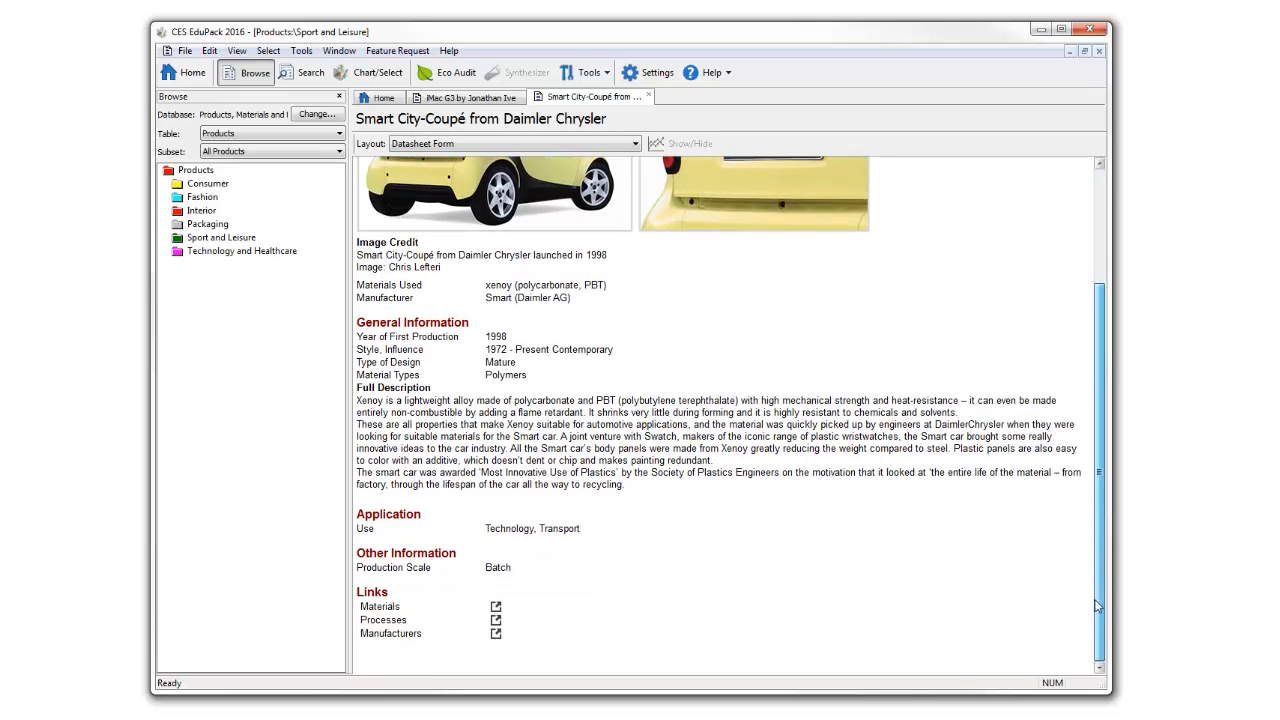
left_click(492, 608)
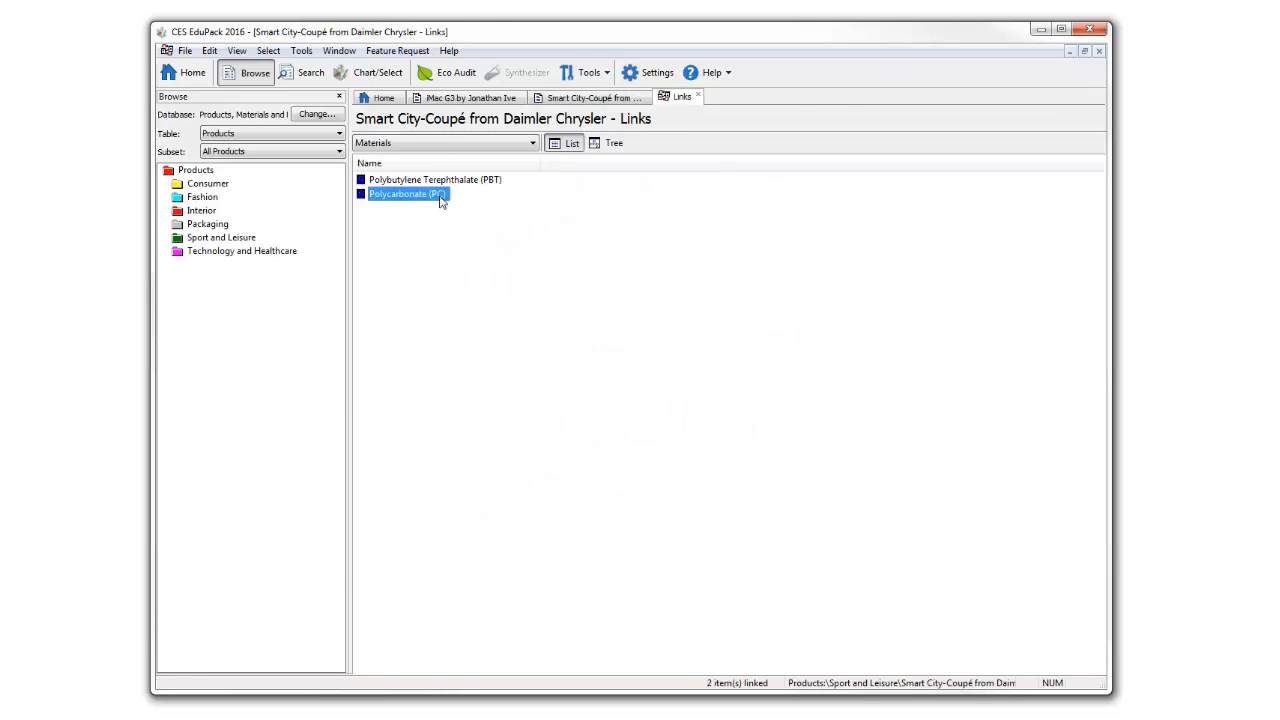
double_click(406, 194)
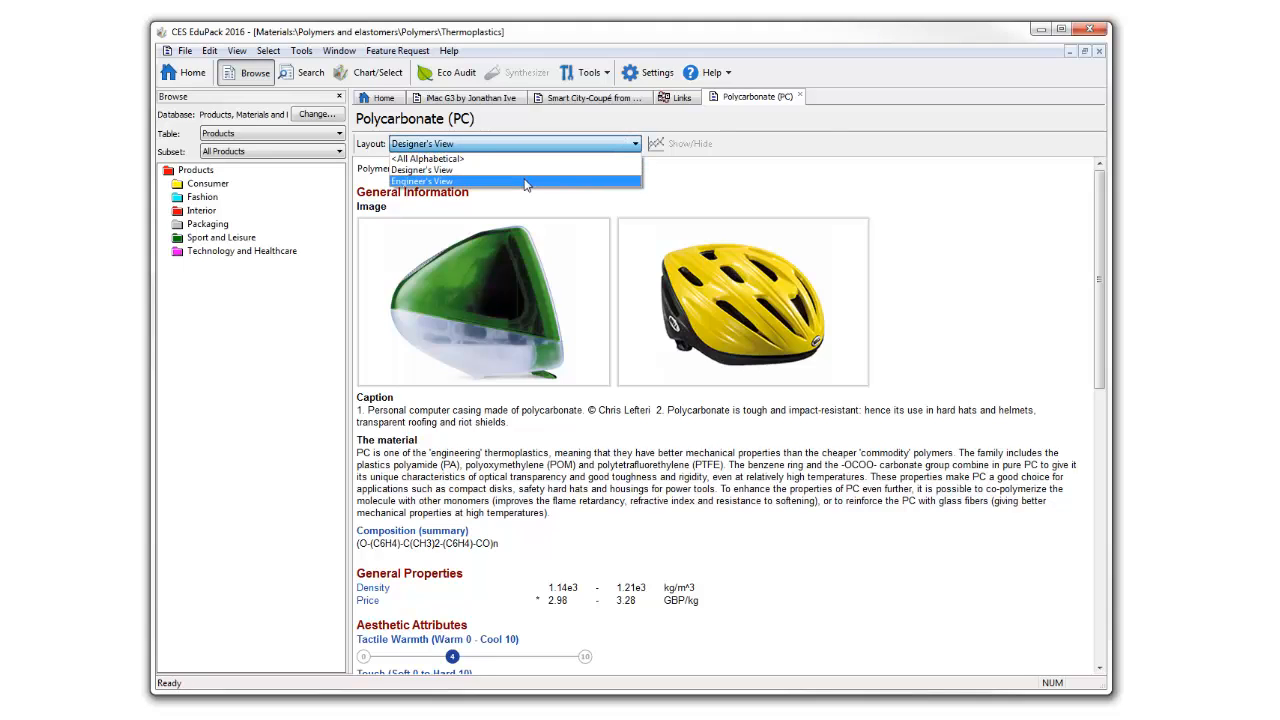
left_click(415, 169)
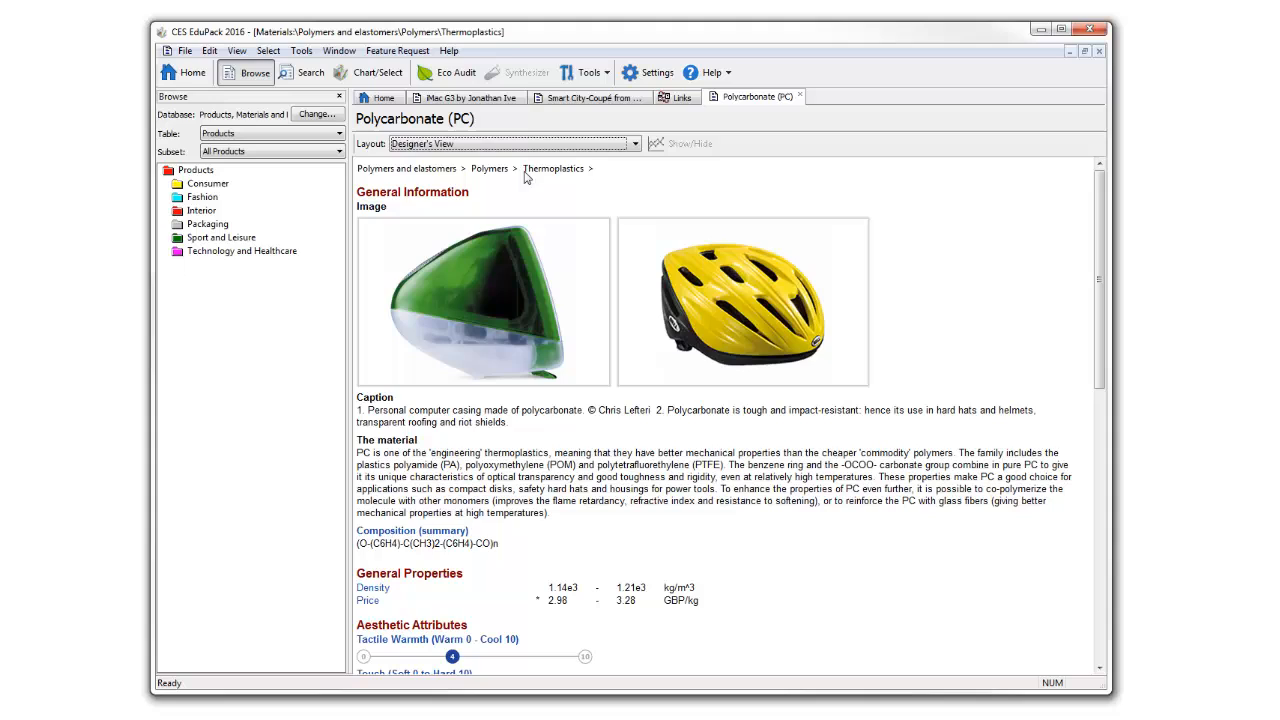
mouse_move(642, 374)
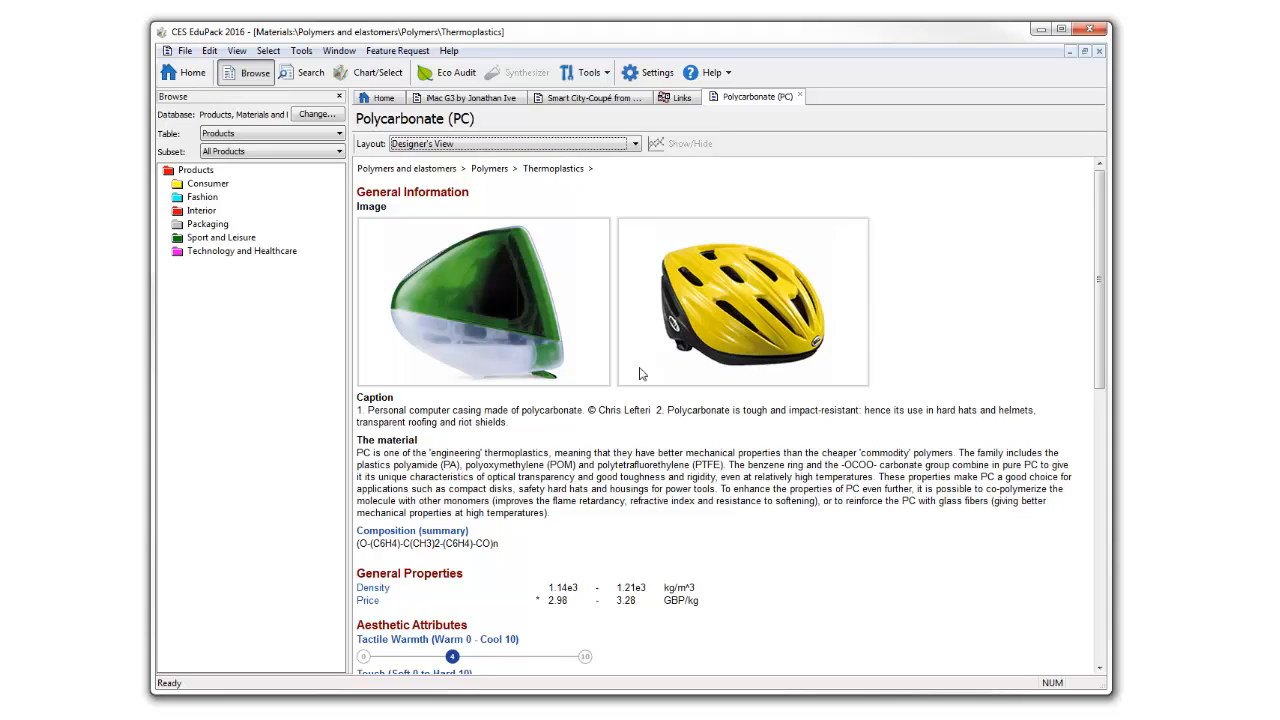
mouse_move(835, 368)
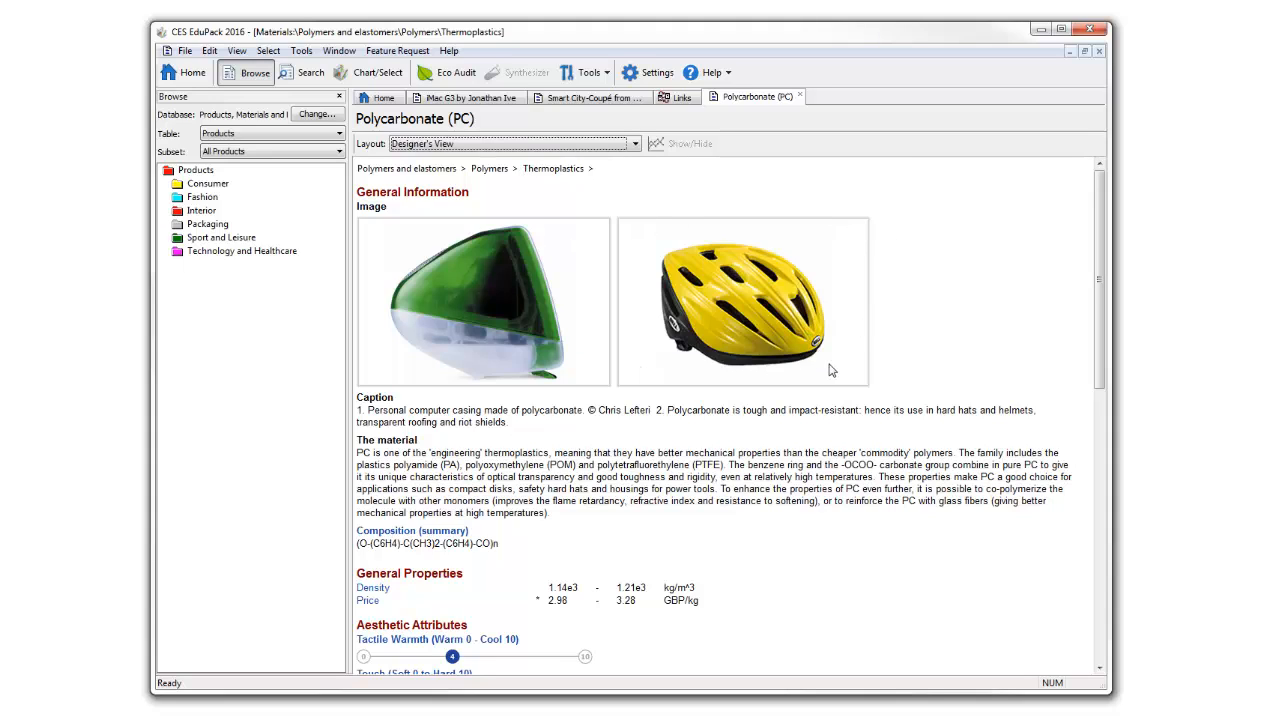
mouse_move(837, 544)
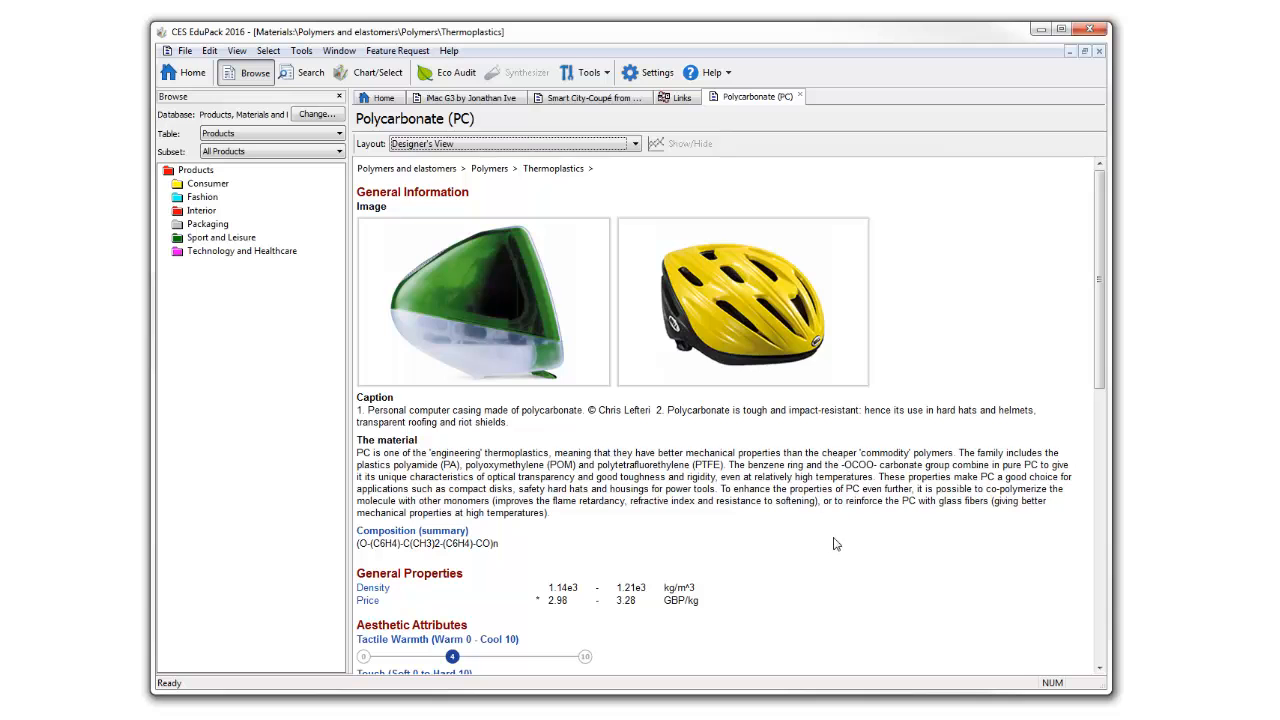
scroll("down", 3)
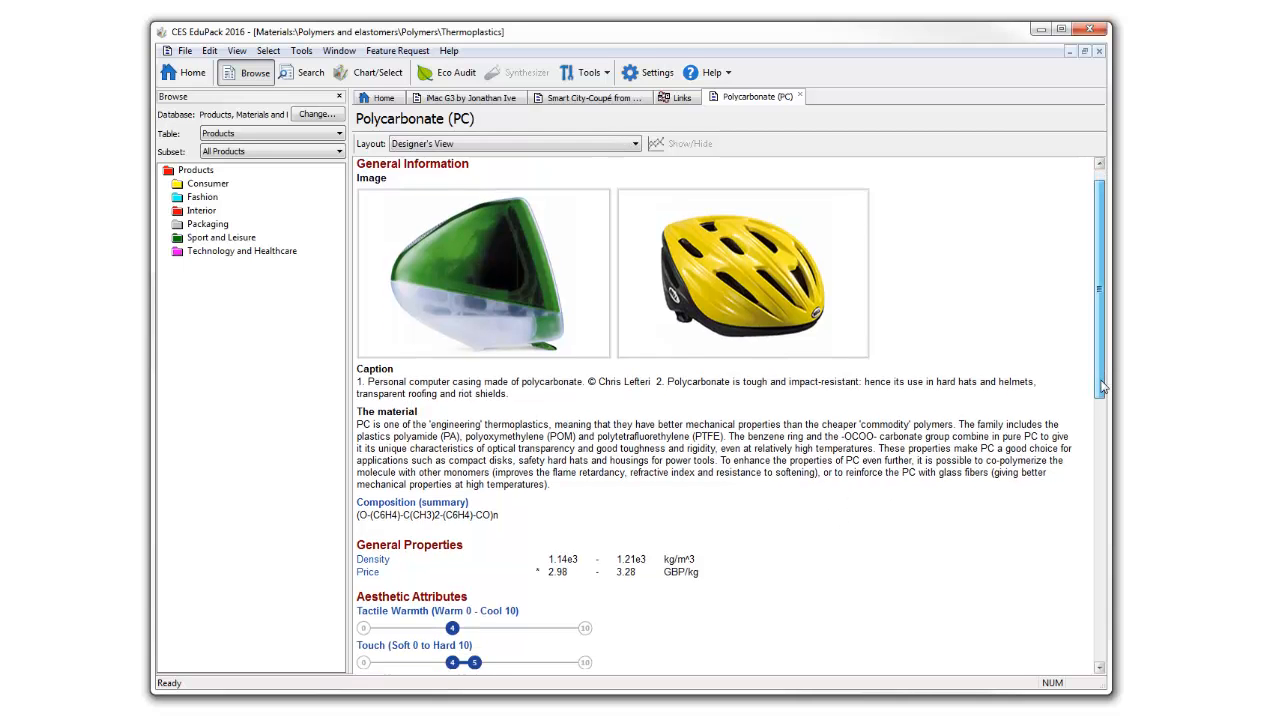
scroll("down", 3)
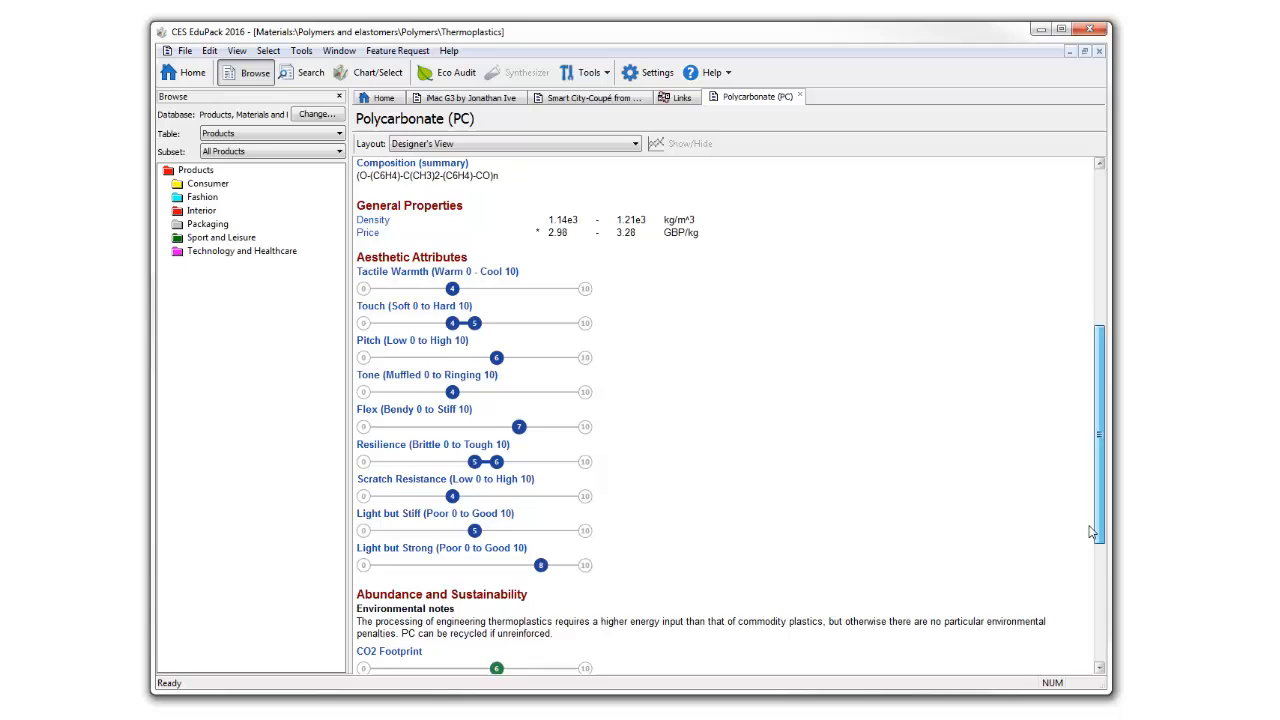
scroll("down", 3)
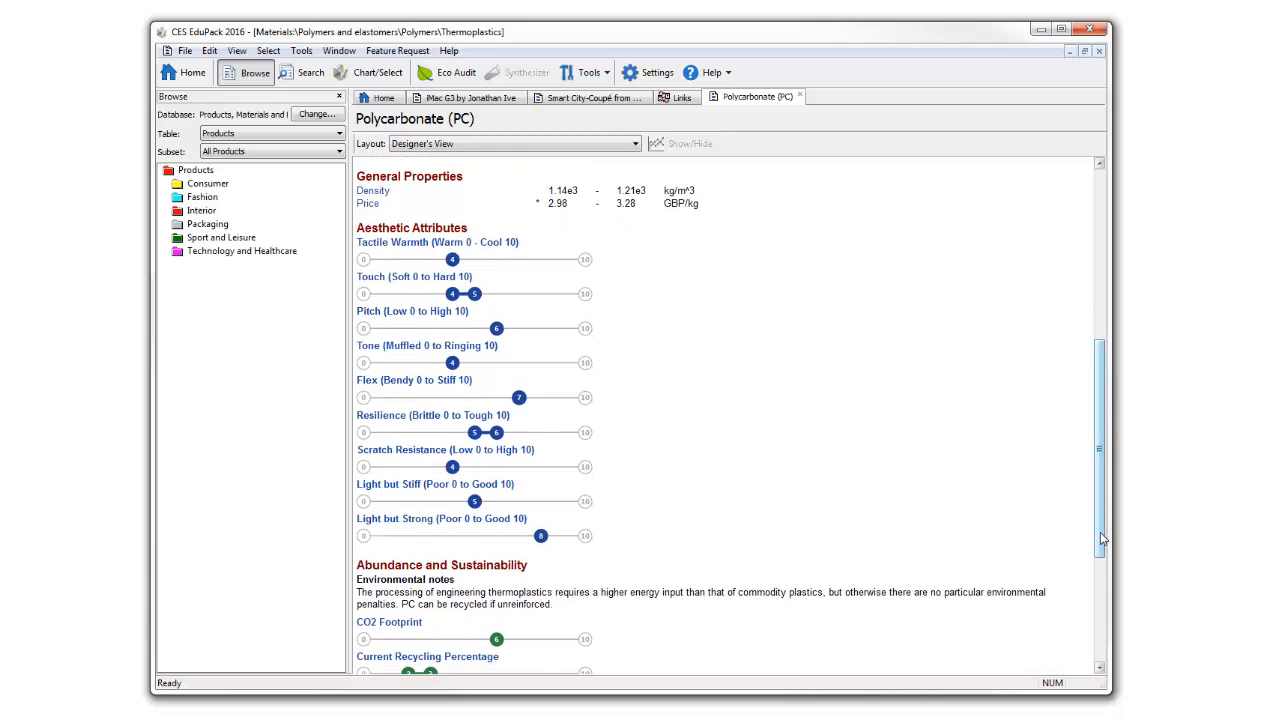
mouse_move(690, 240)
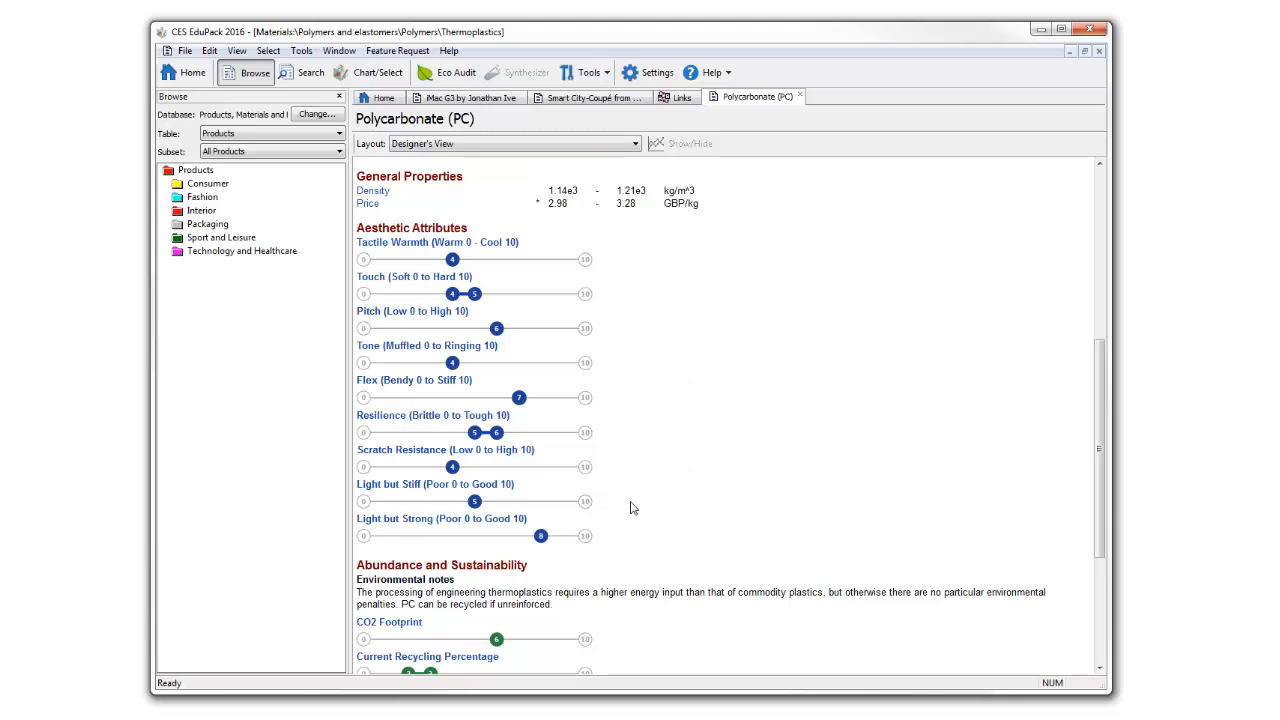
mouse_move(609, 334)
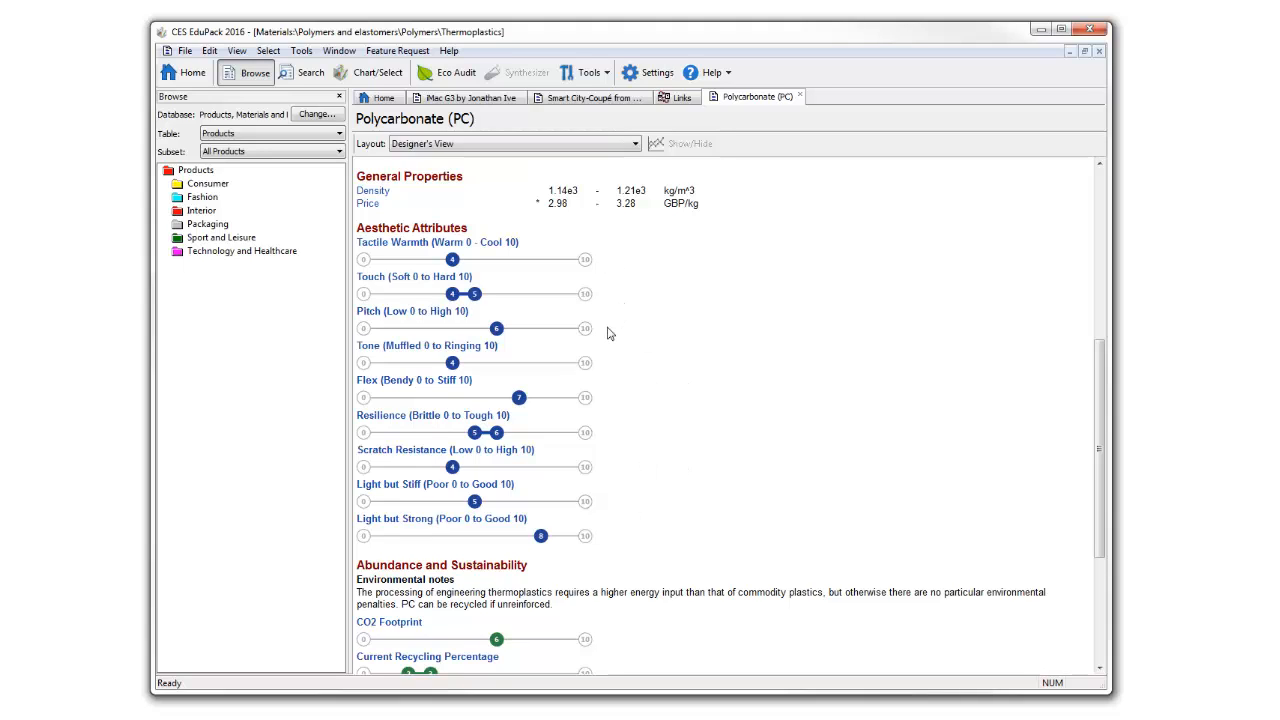
mouse_move(619, 333)
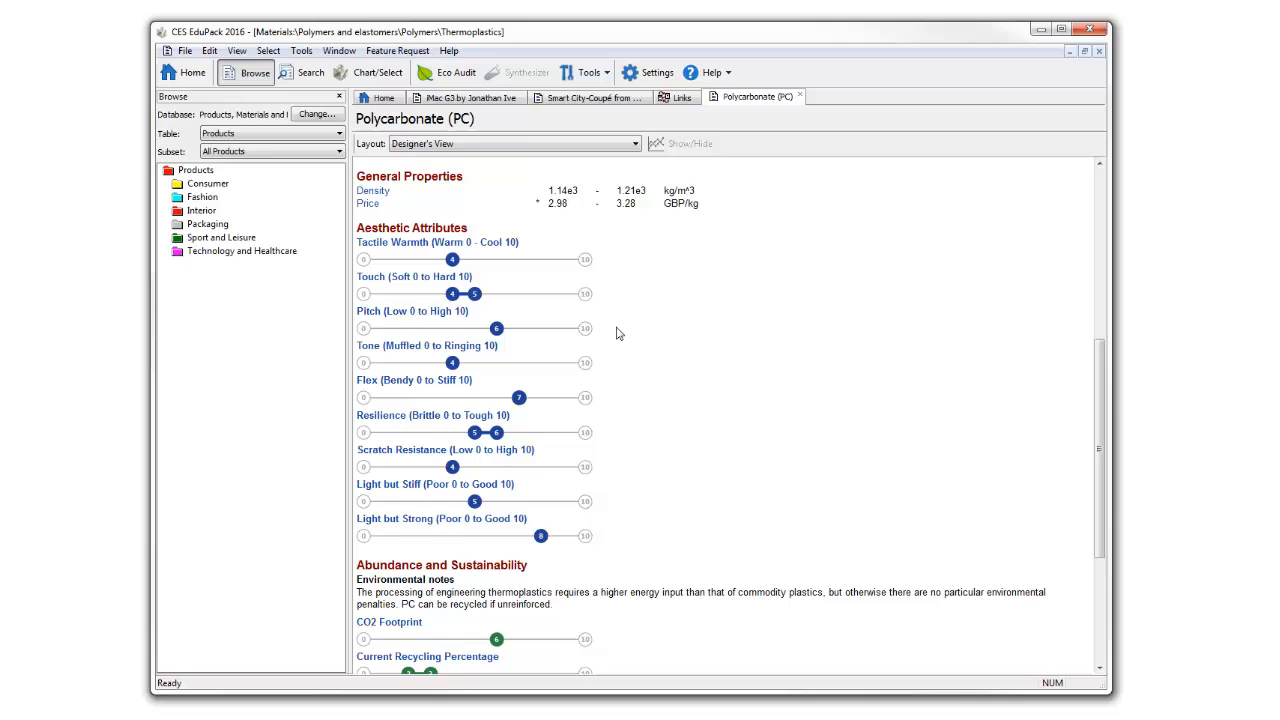
mouse_move(556, 298)
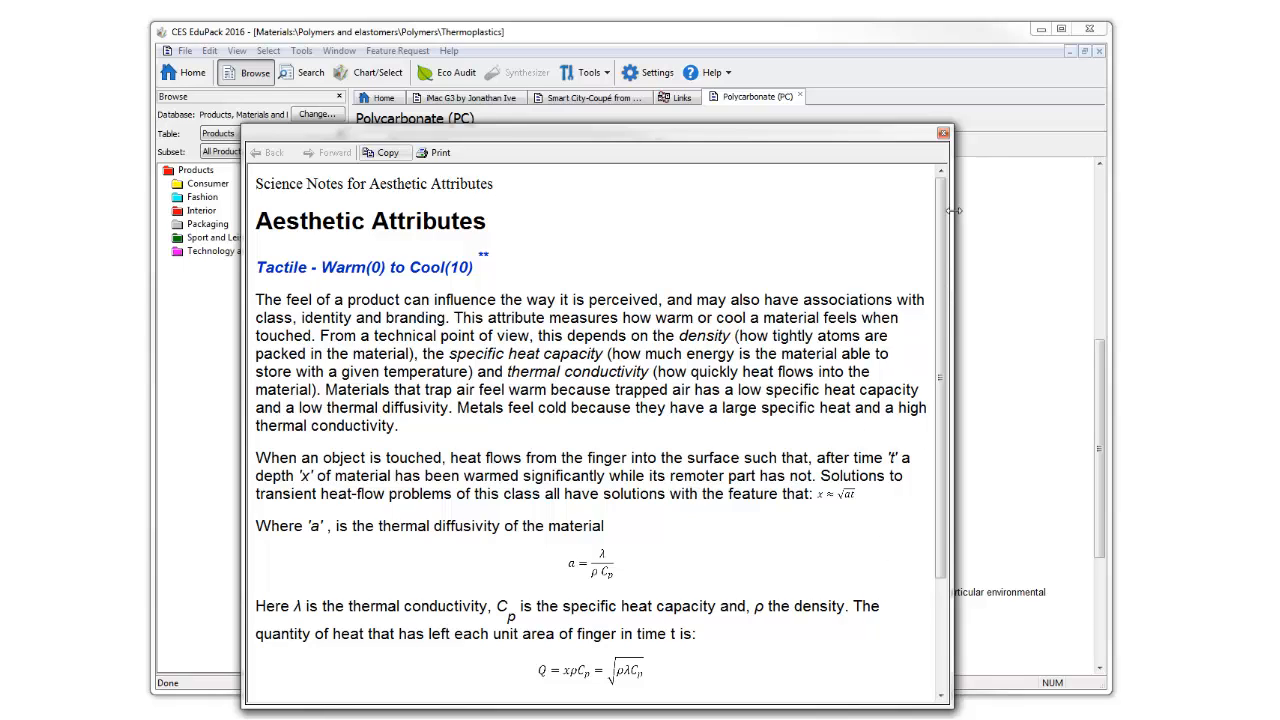
List the layout choices for the Polycarbonate (PC) datasheet
left_click(625, 143)
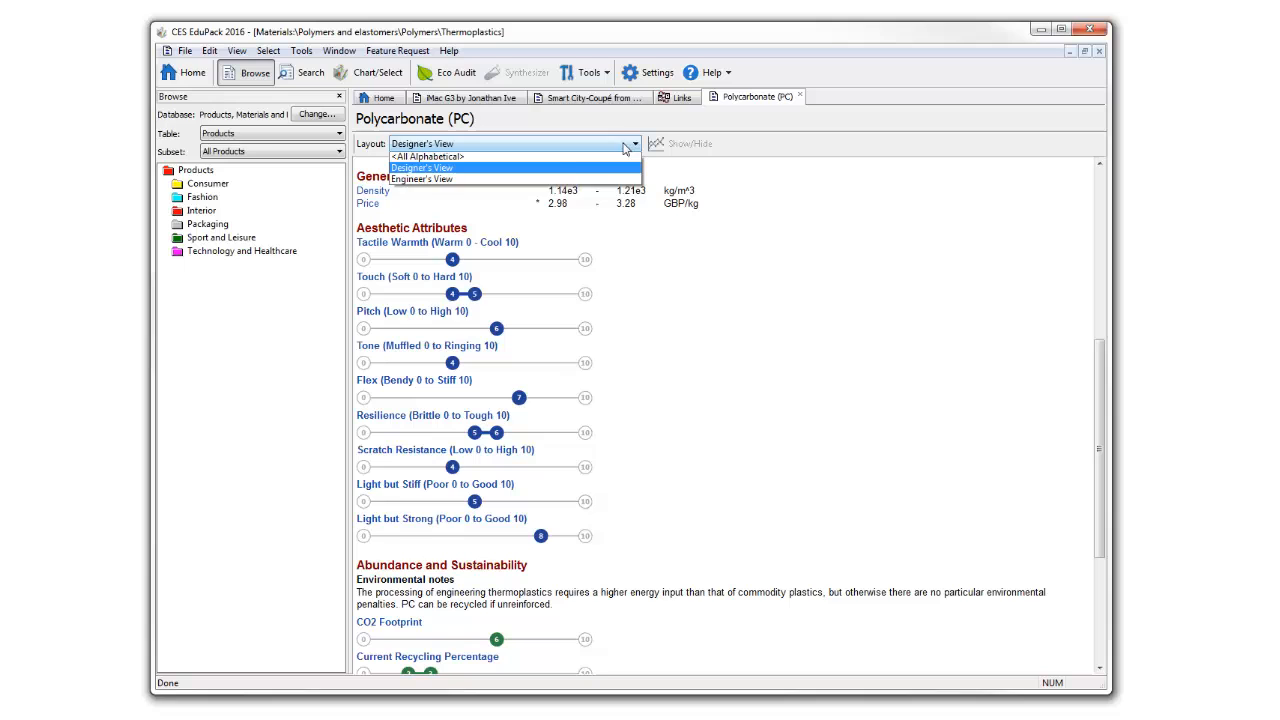
Switch the PC datasheet to Engineer's View and read down to its Links section
left_click(424, 179)
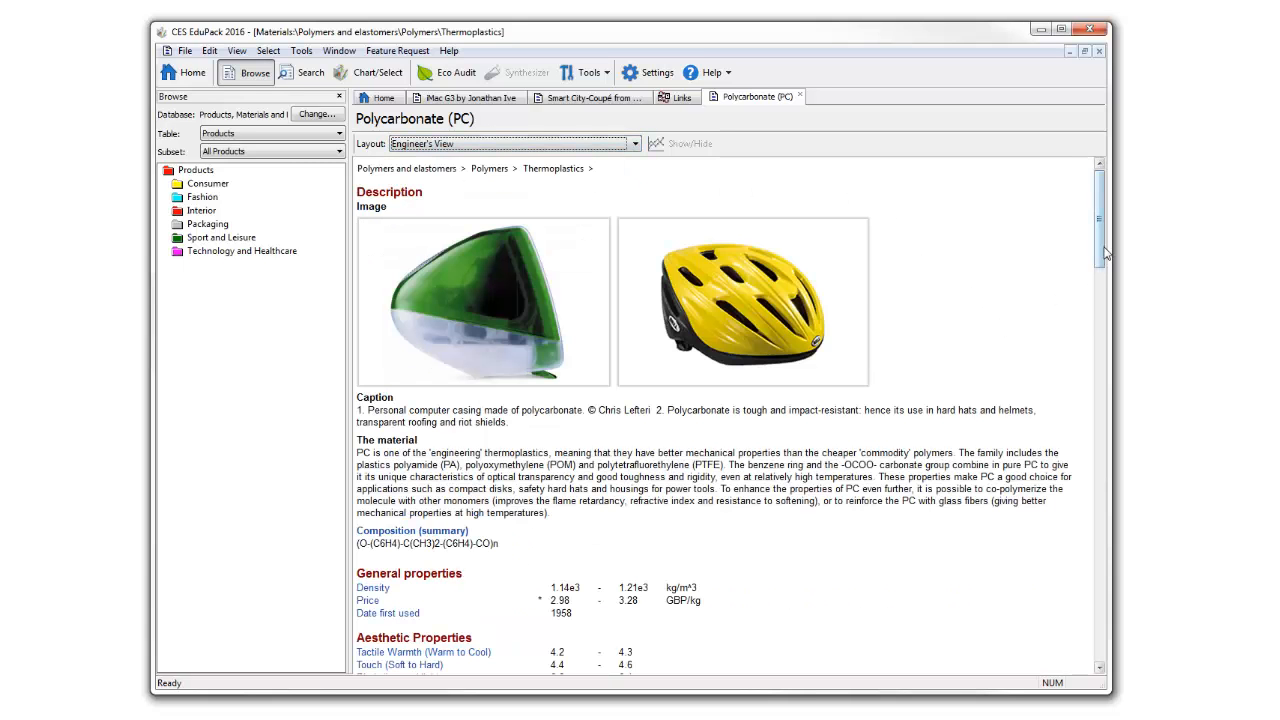
scroll("down", 3)
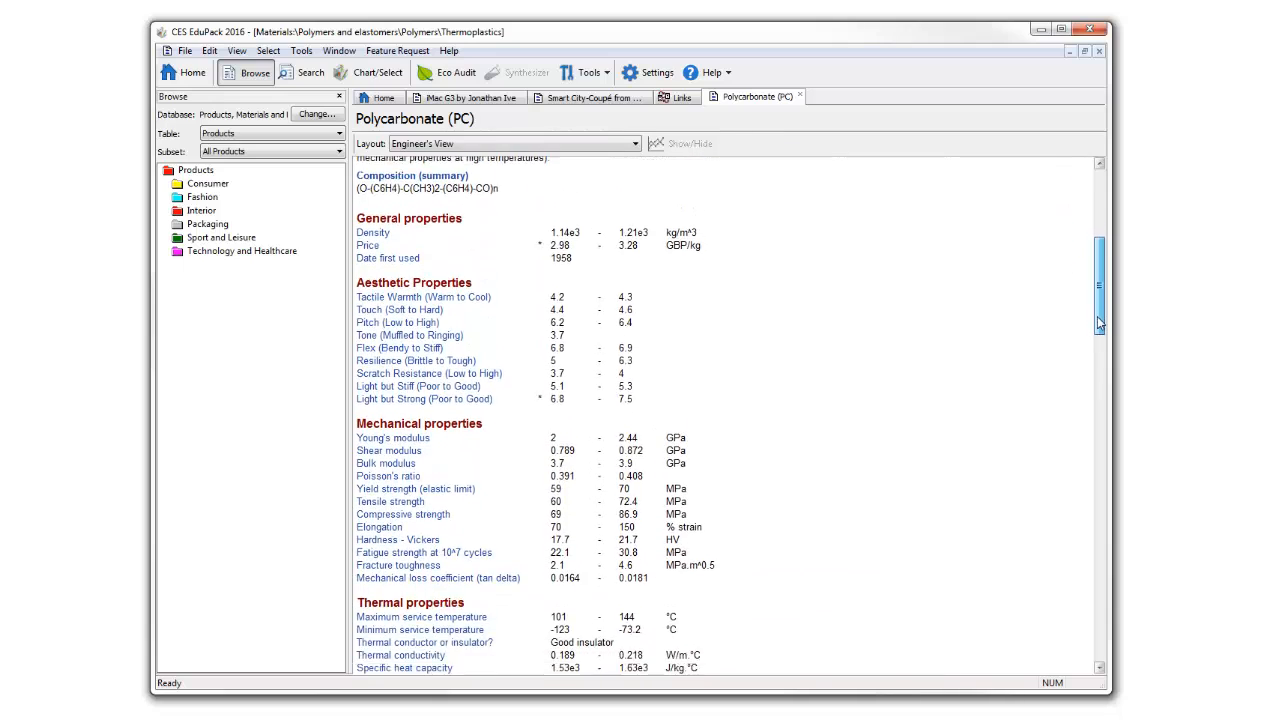
scroll("down", 3)
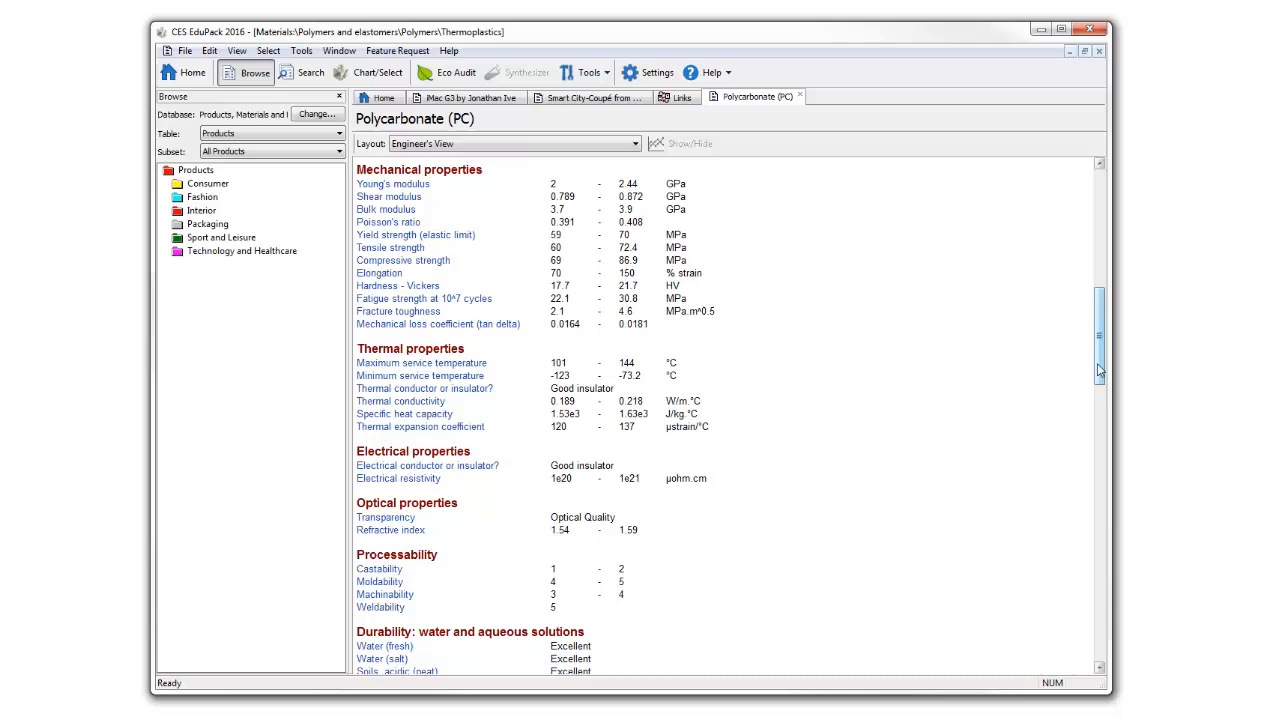
scroll("down", 3)
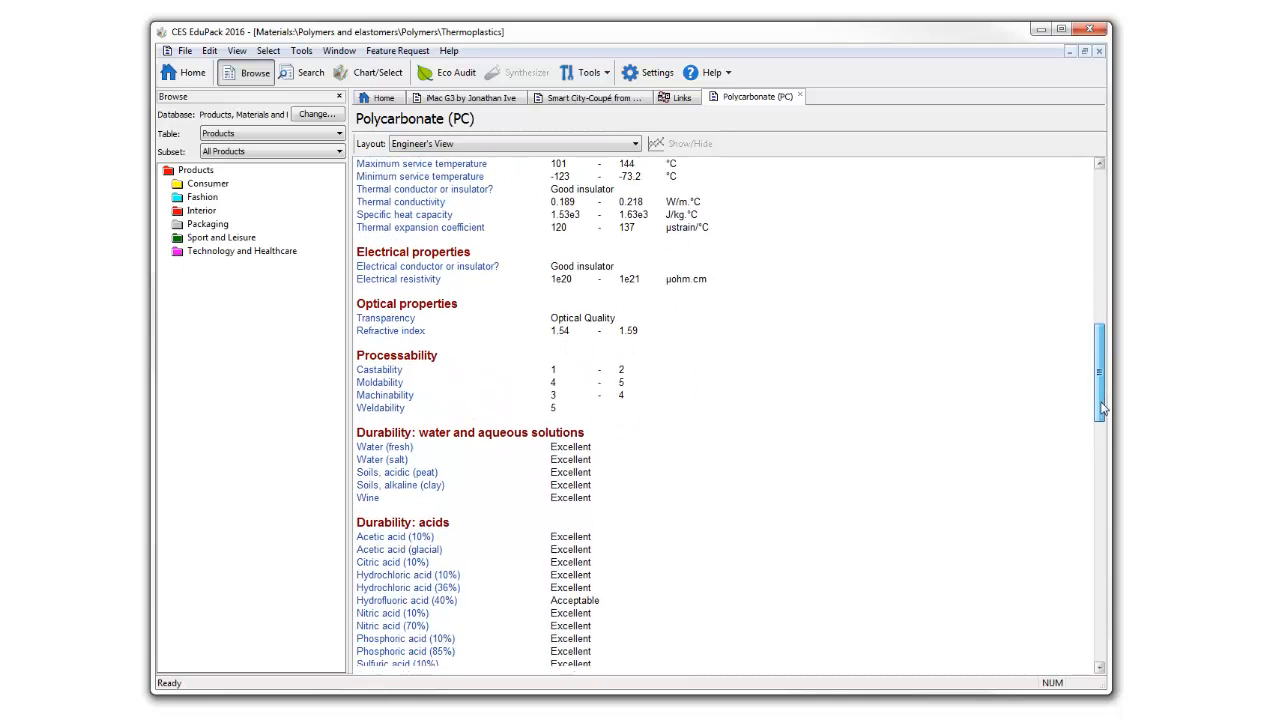
scroll("down", 3)
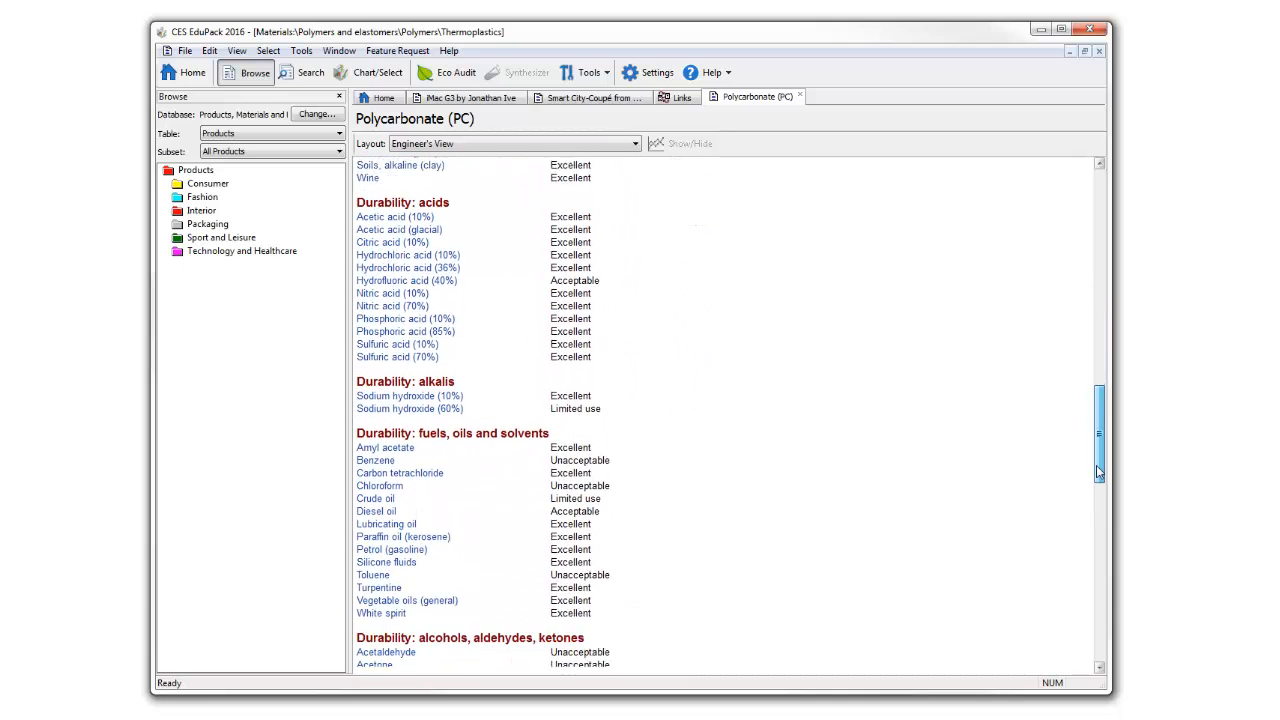
scroll("down", 3)
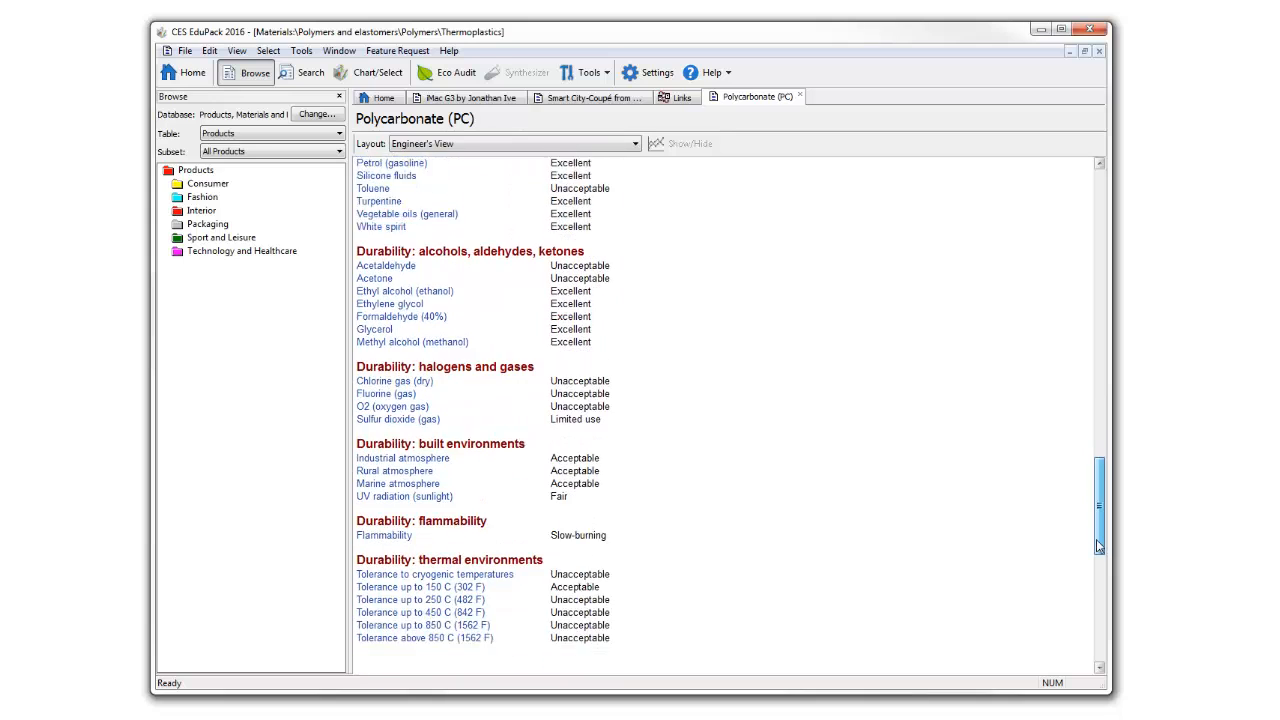
scroll("down", 3)
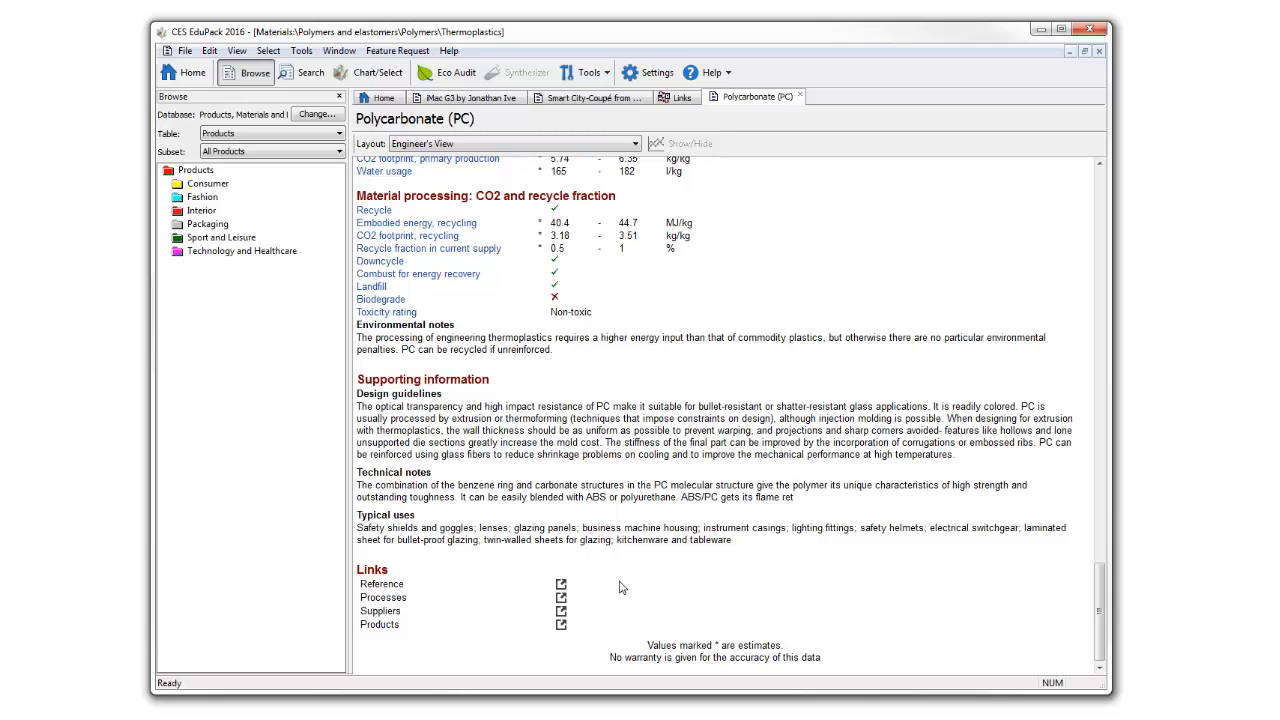
Open 'Injection molding, thermoplastics' from the Smart City-Coupé's linked processes
left_click(592, 97)
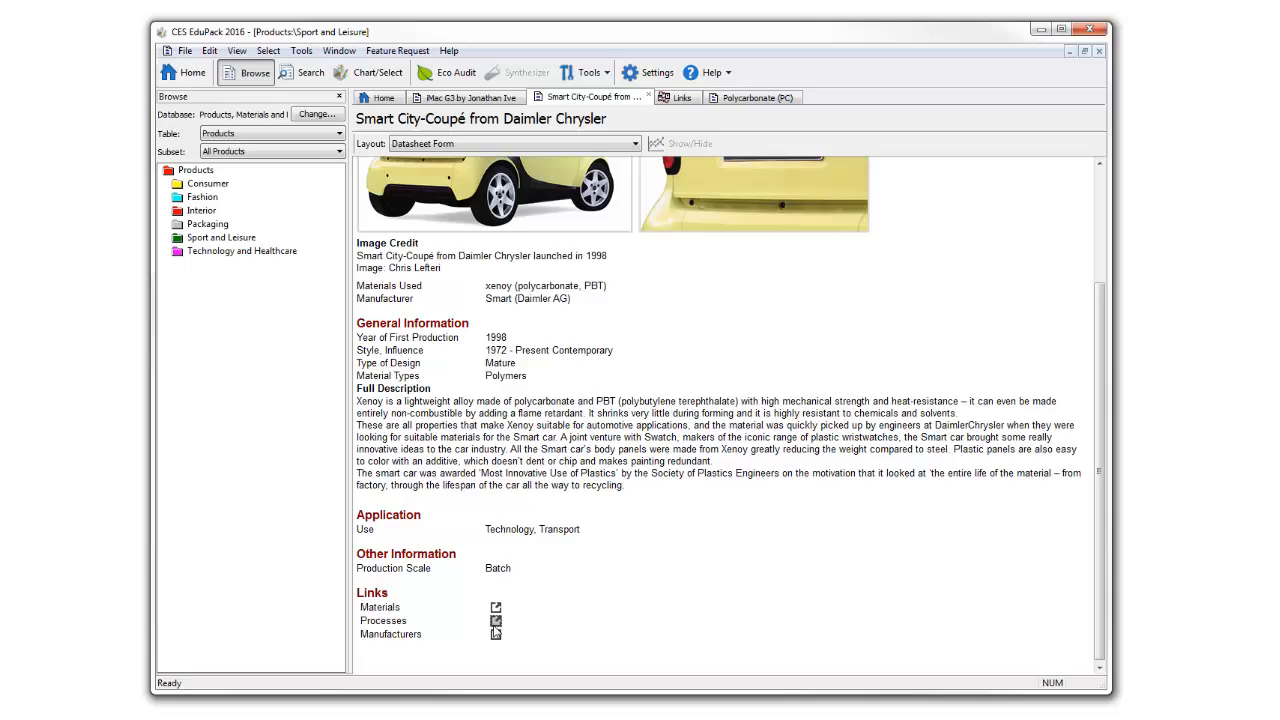
left_click(489, 620)
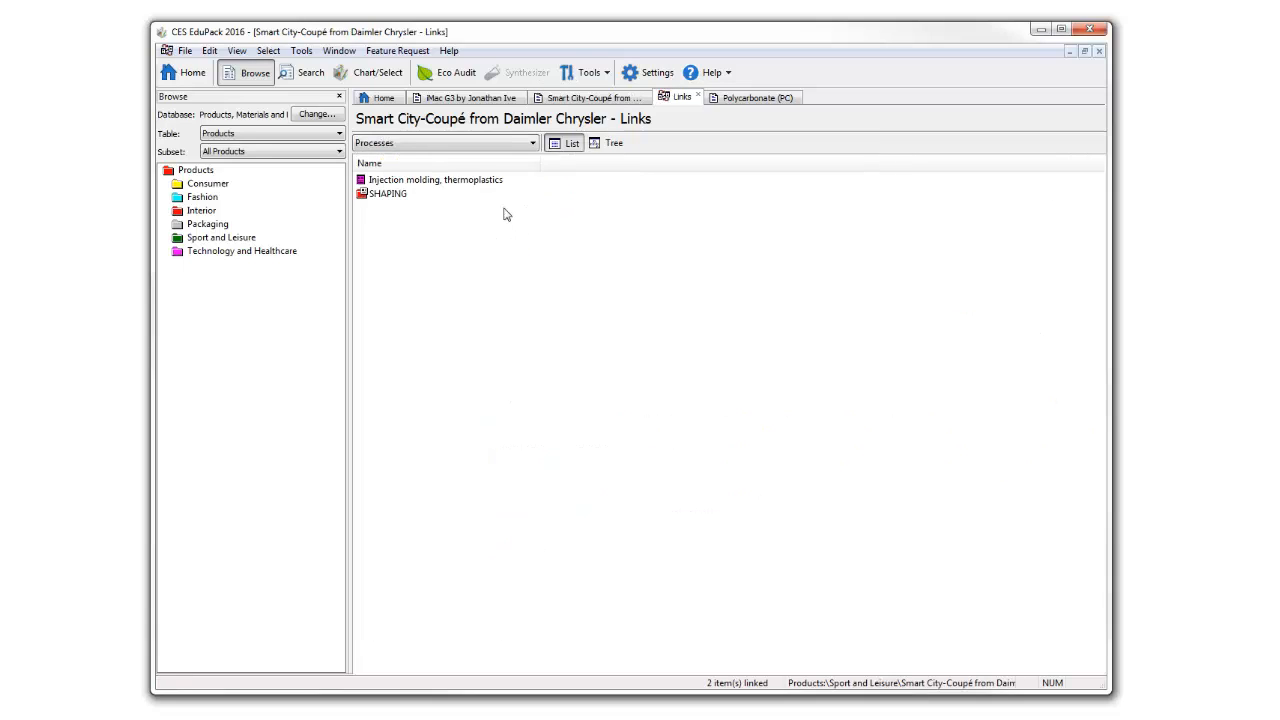
double_click(416, 179)
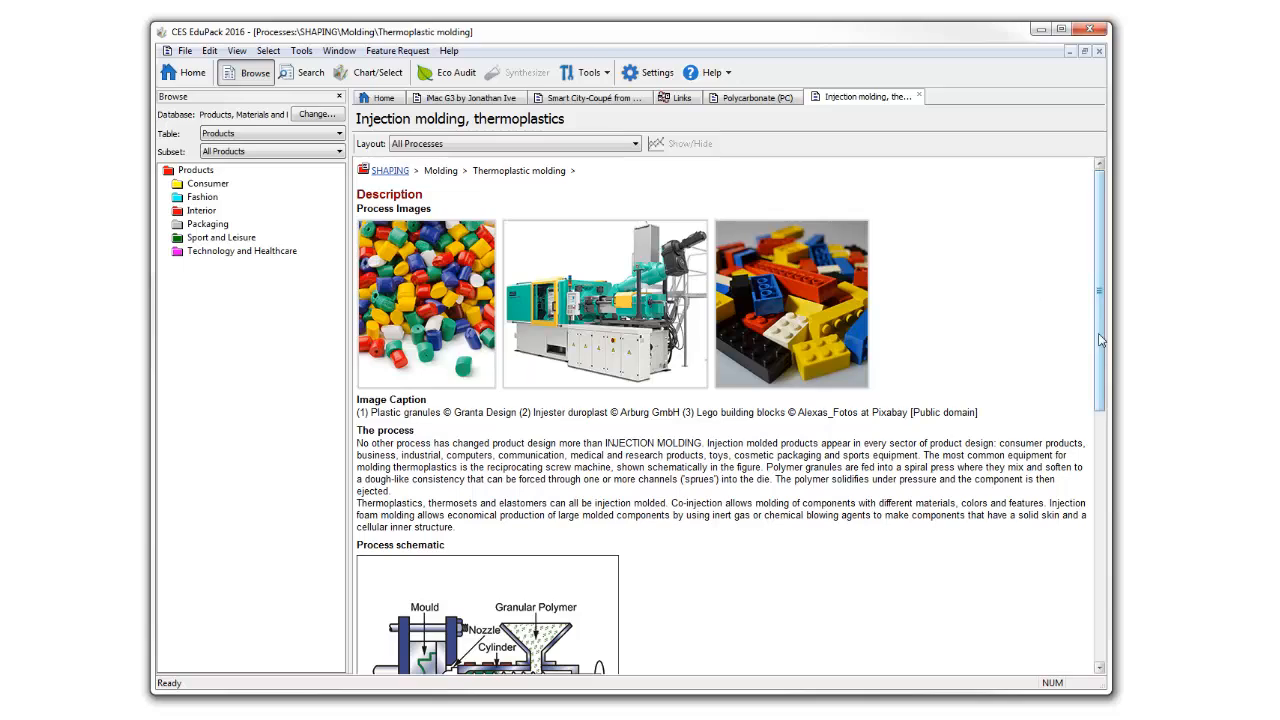
scroll("down", 3)
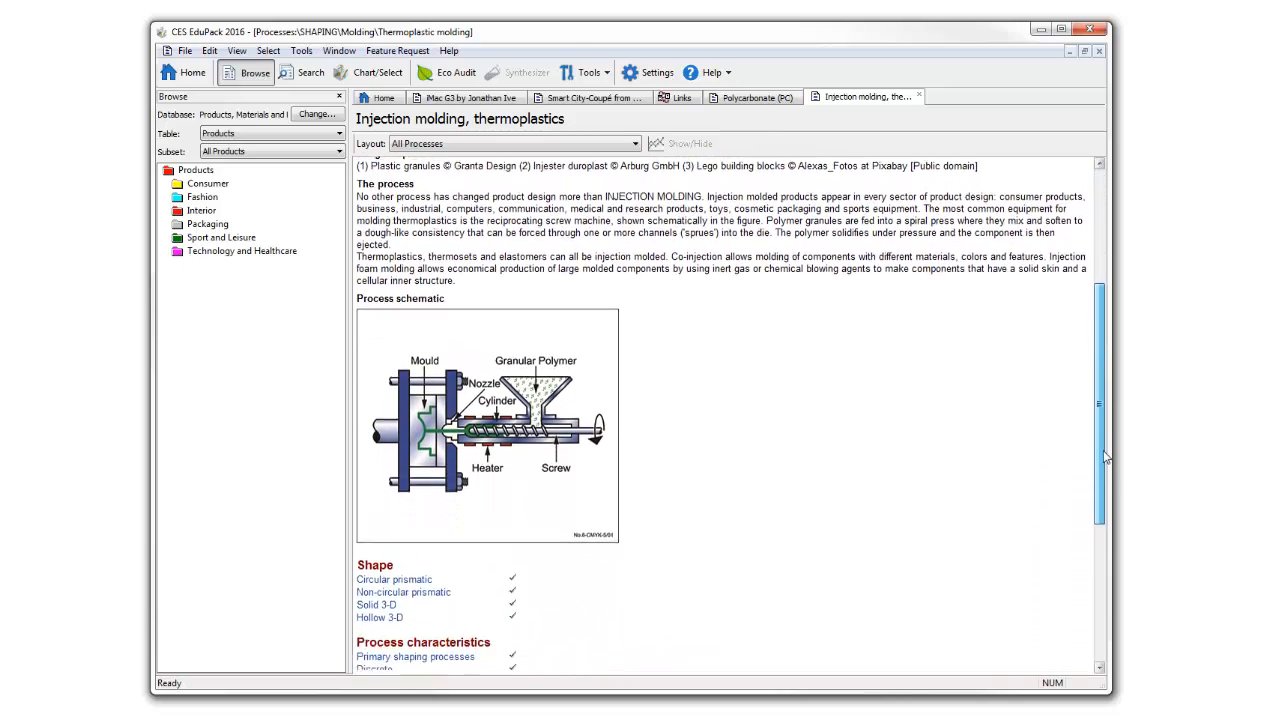
scroll("down", 3)
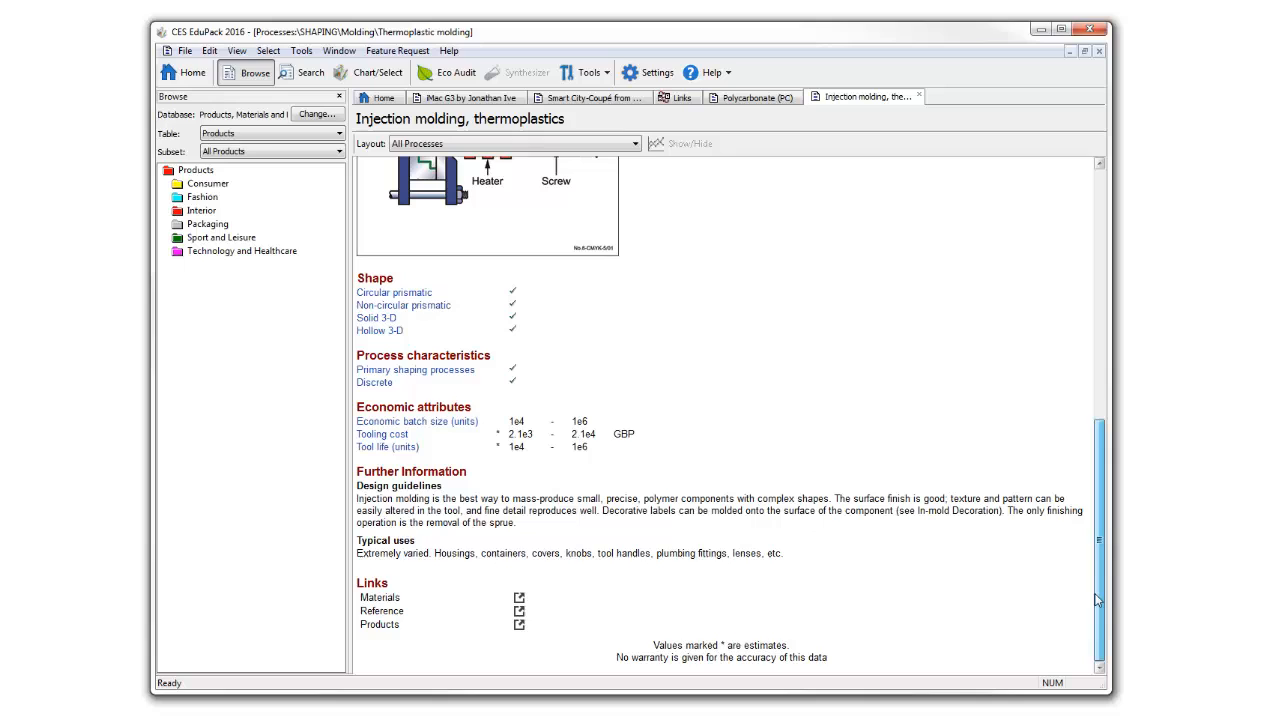
scroll("up", 3)
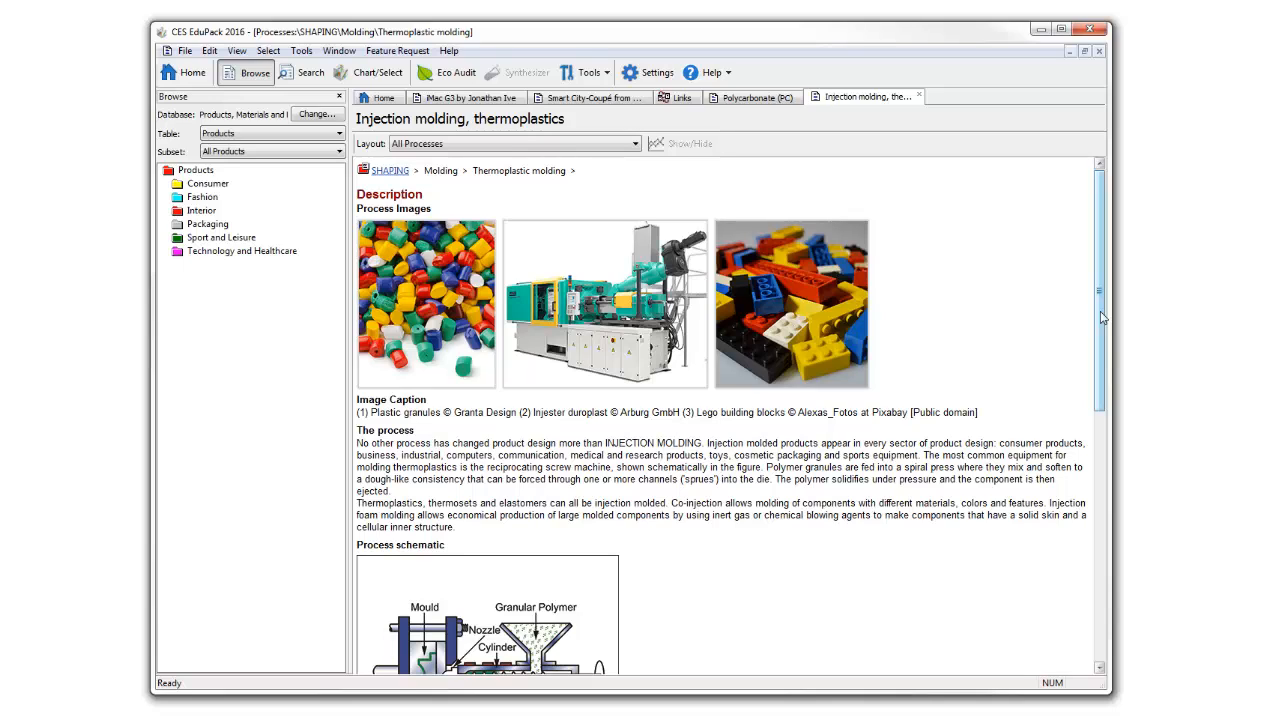
mouse_move(387, 97)
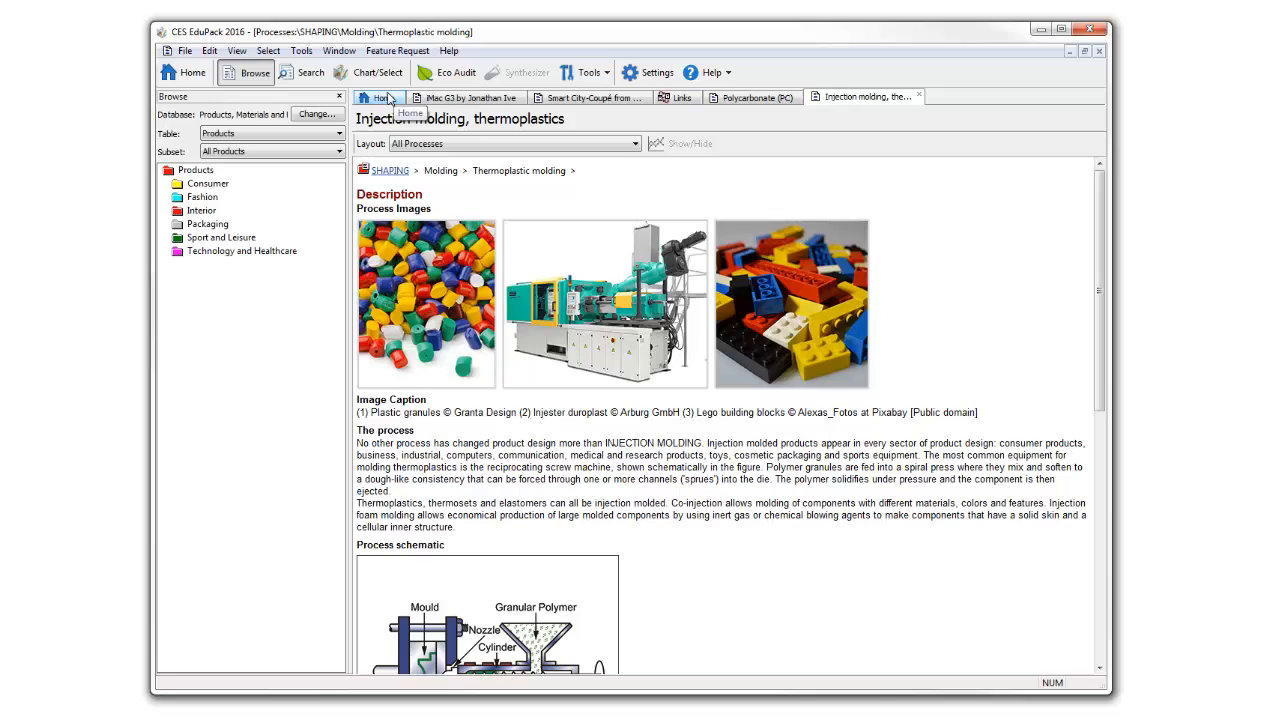
Return to the home page and show products from ALL categories
left_click(385, 97)
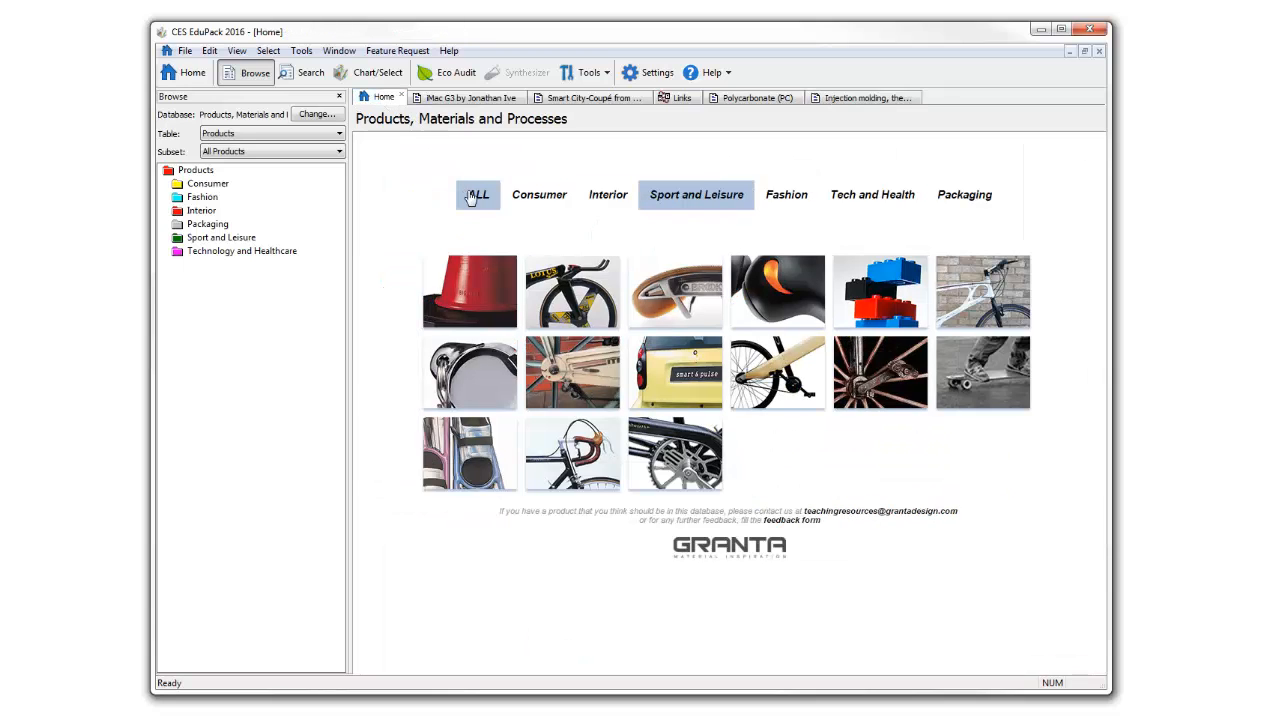
left_click(471, 194)
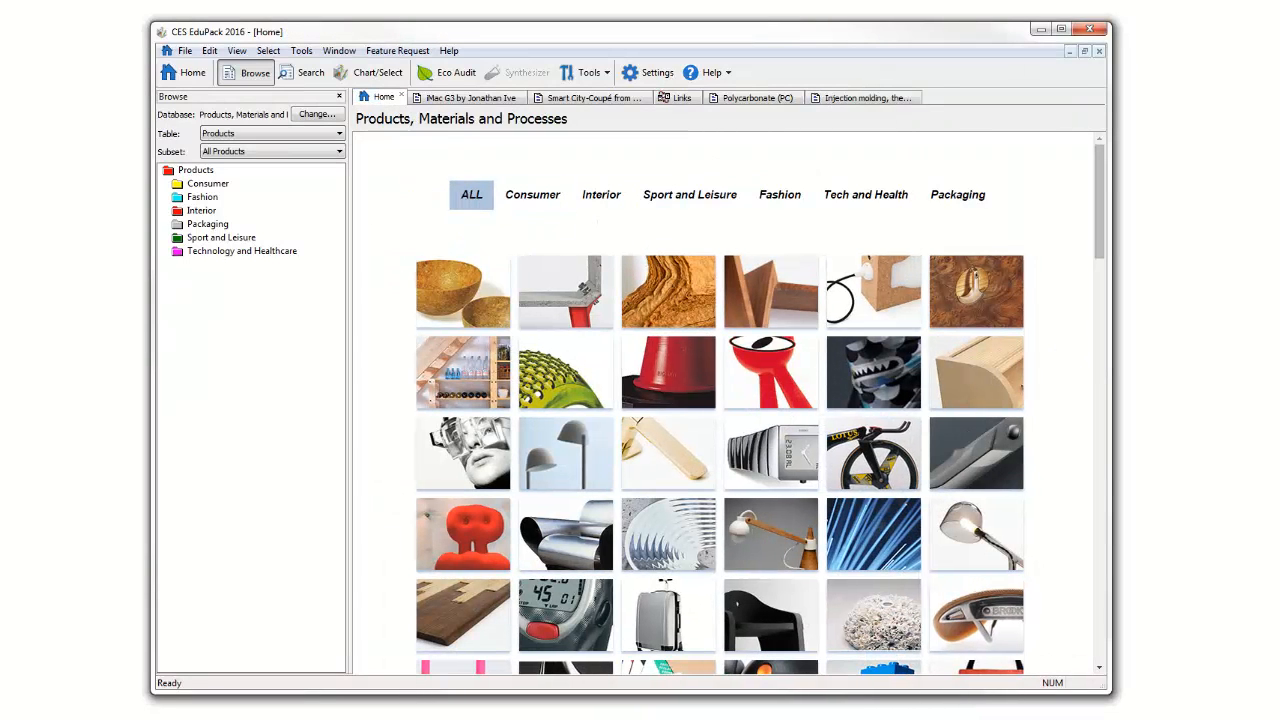